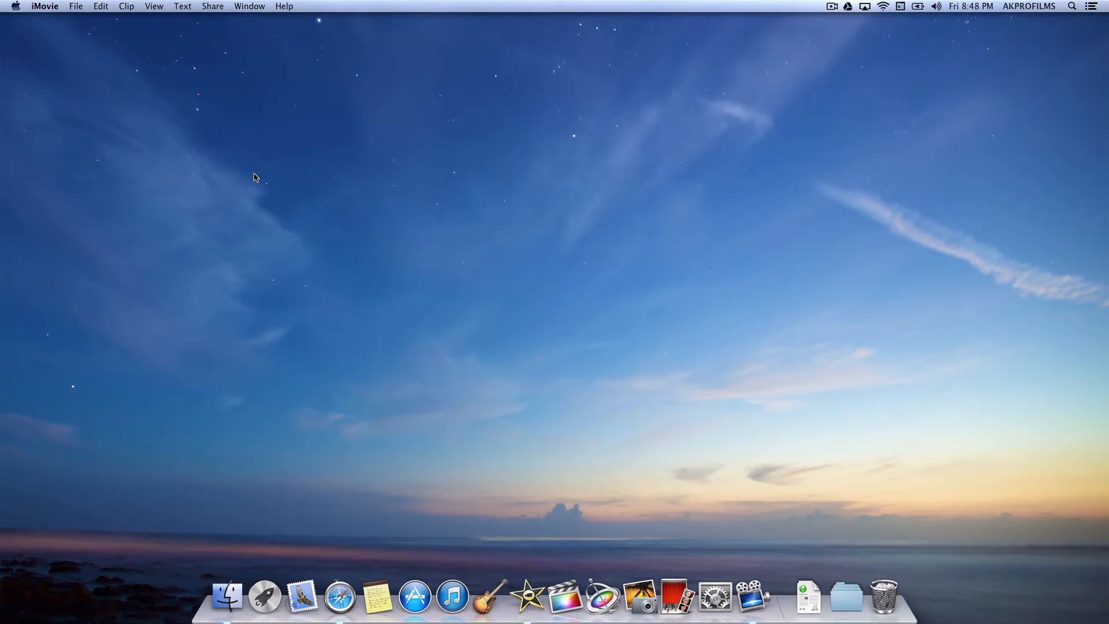
mouse_move(443, 493)
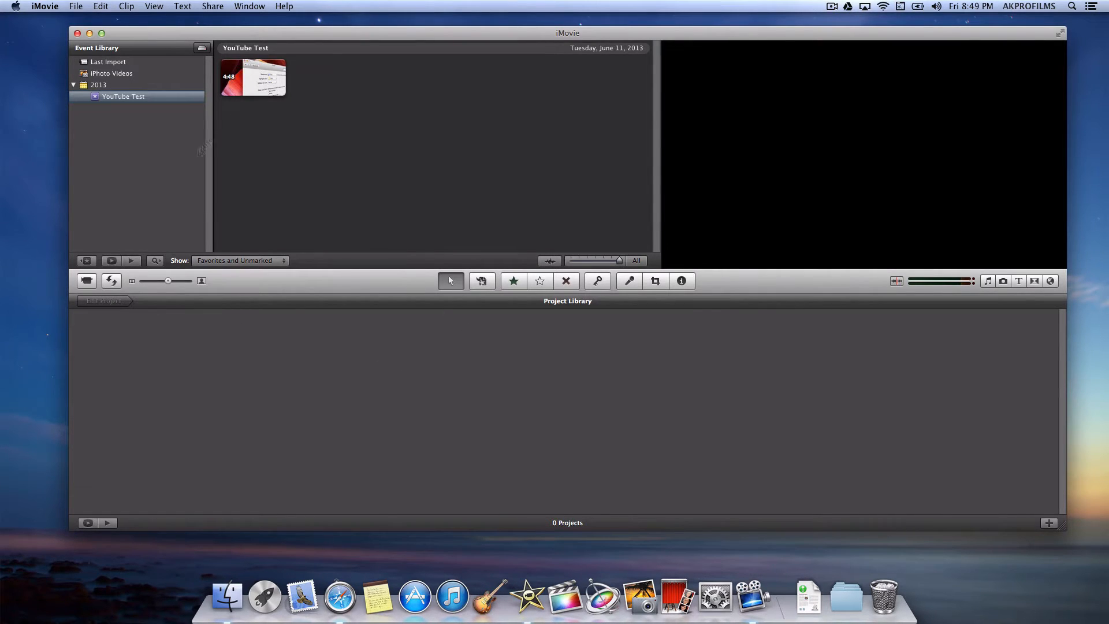
mouse_move(356, 411)
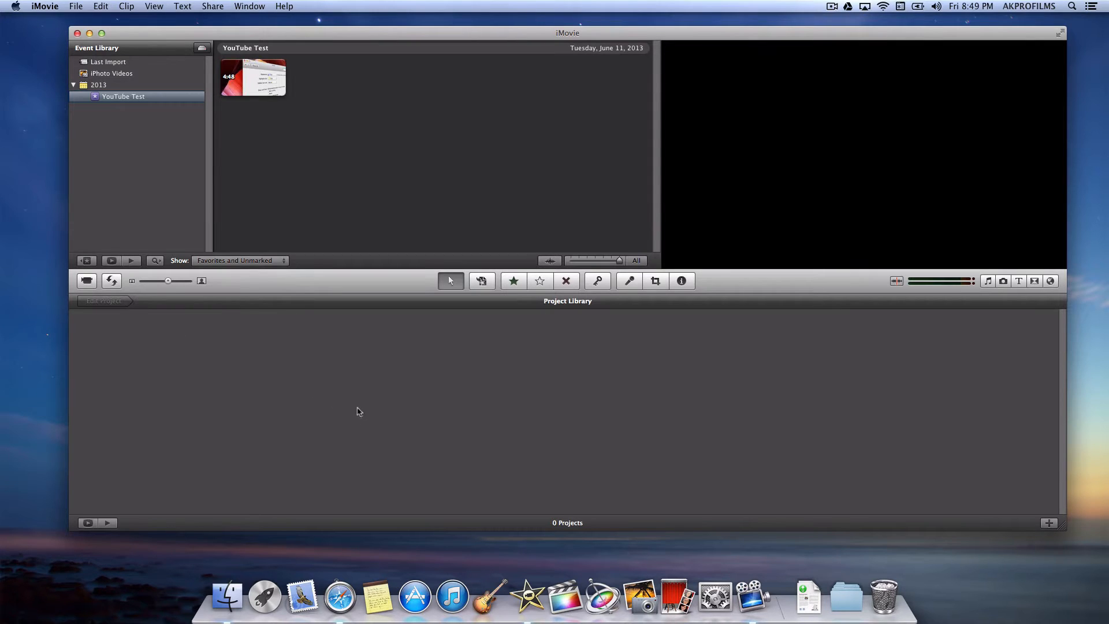
mouse_move(564, 605)
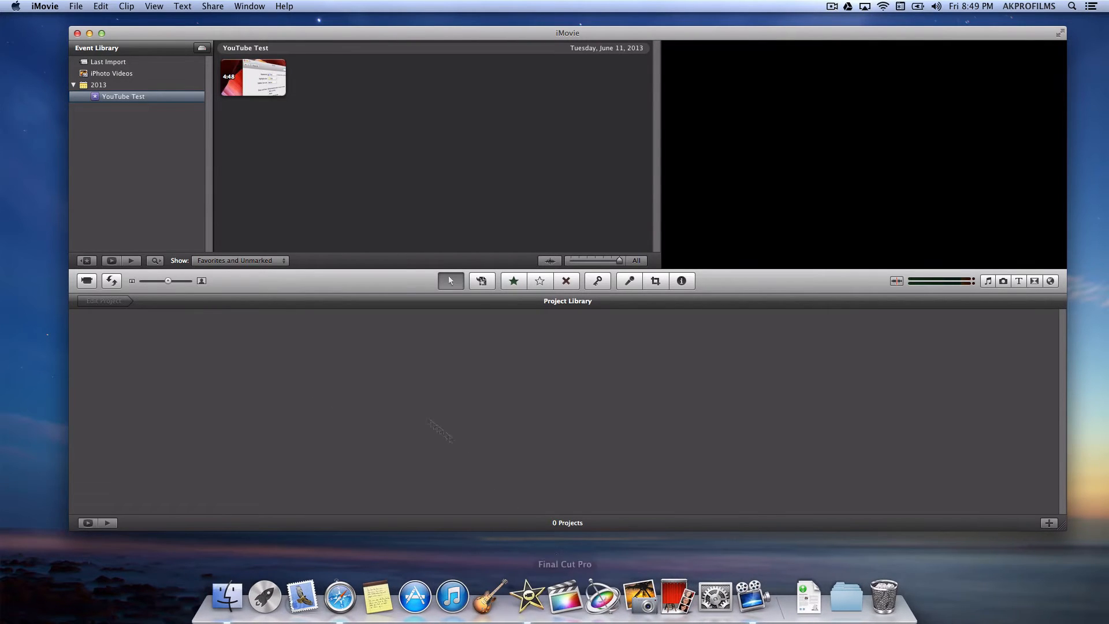
mouse_move(247, 415)
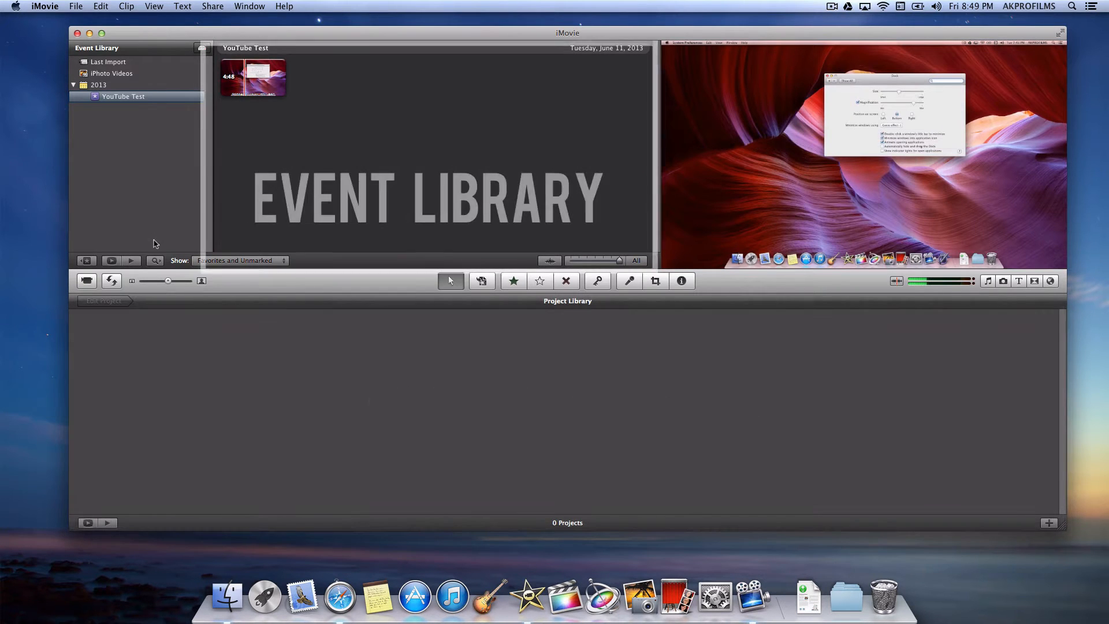
mouse_move(111, 281)
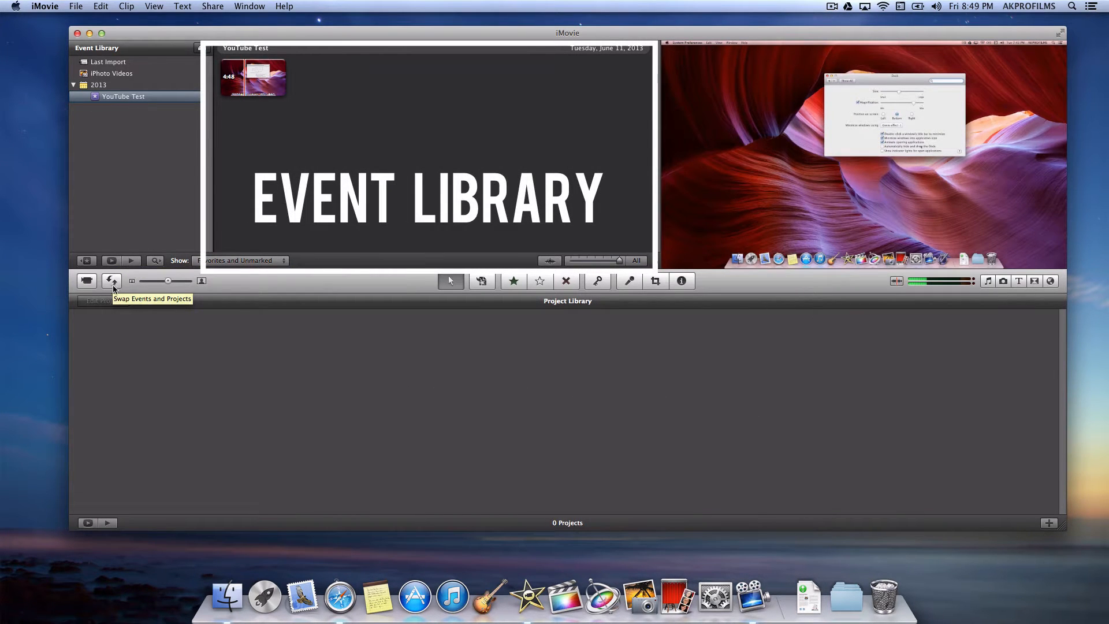
click(113, 280)
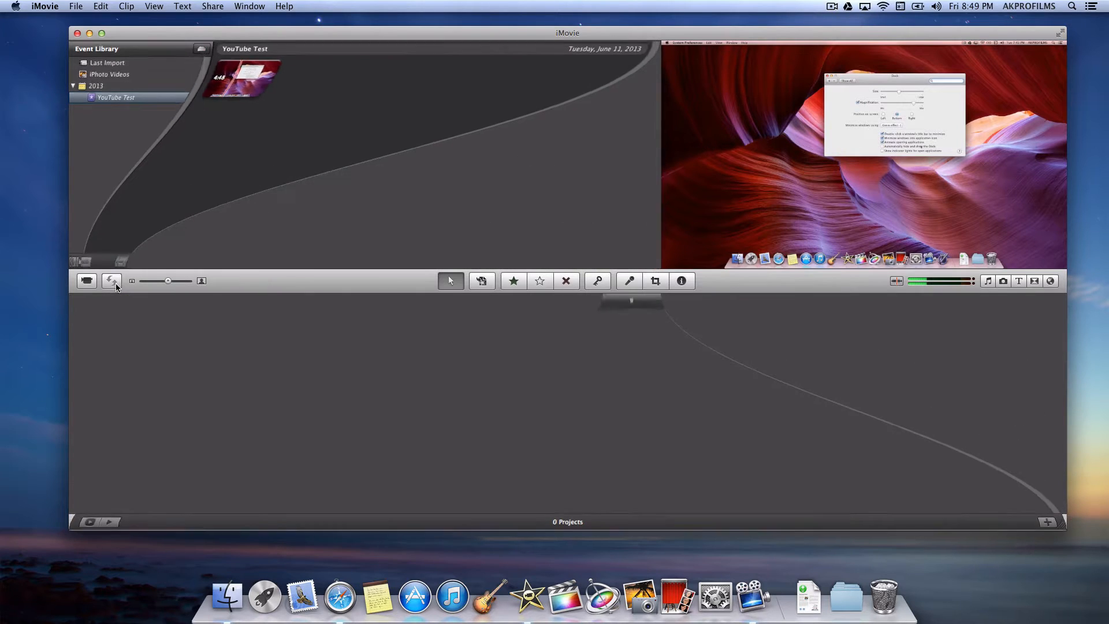
click(111, 281)
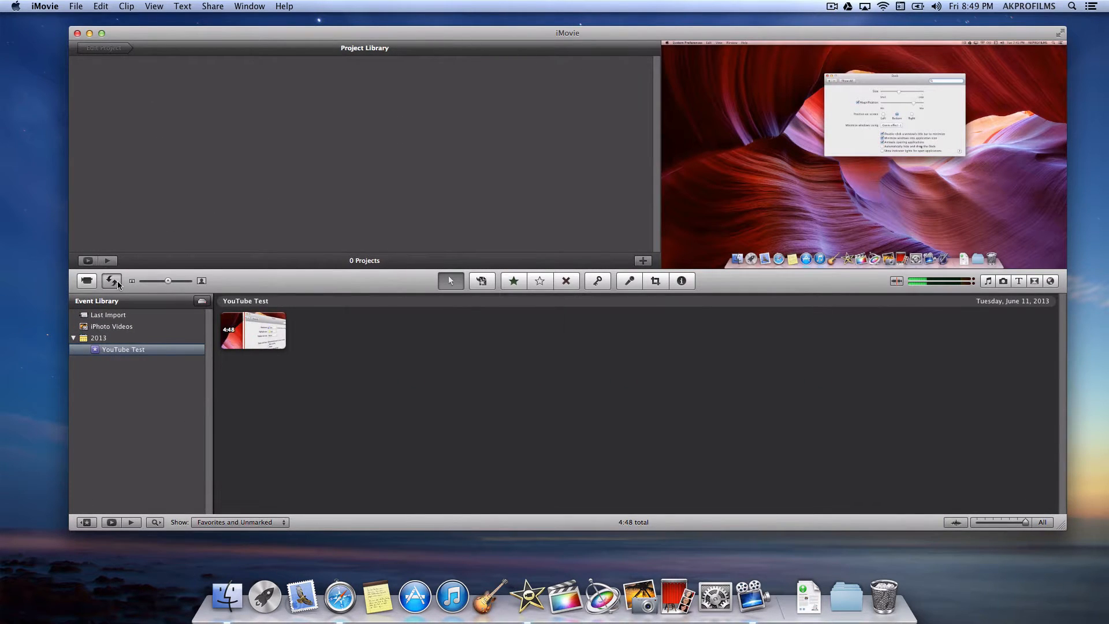
click(112, 281)
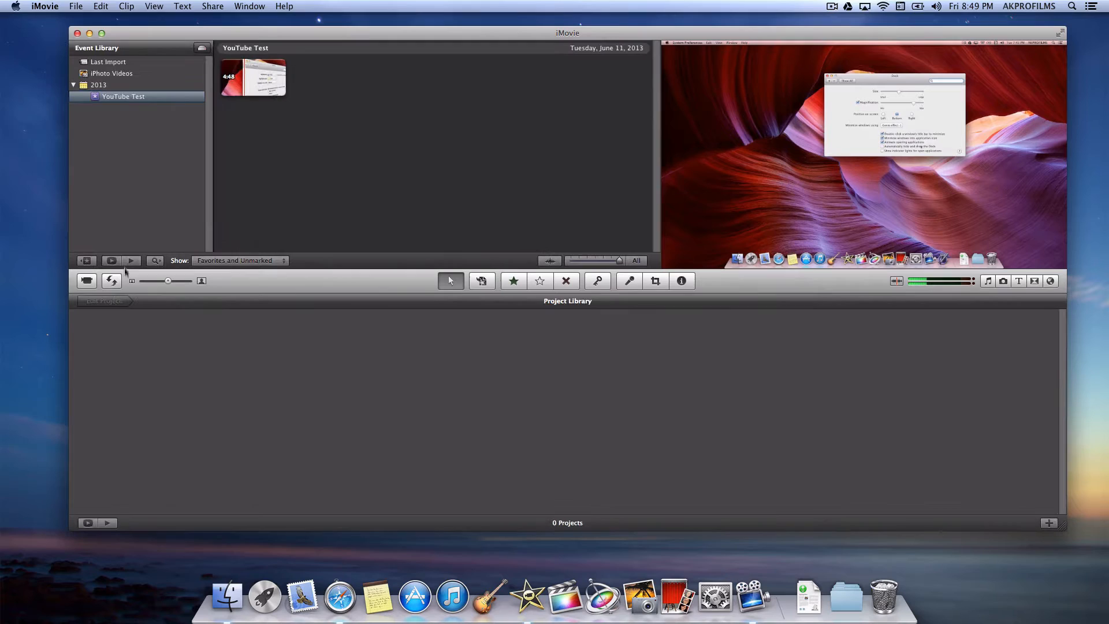
mouse_move(76, 6)
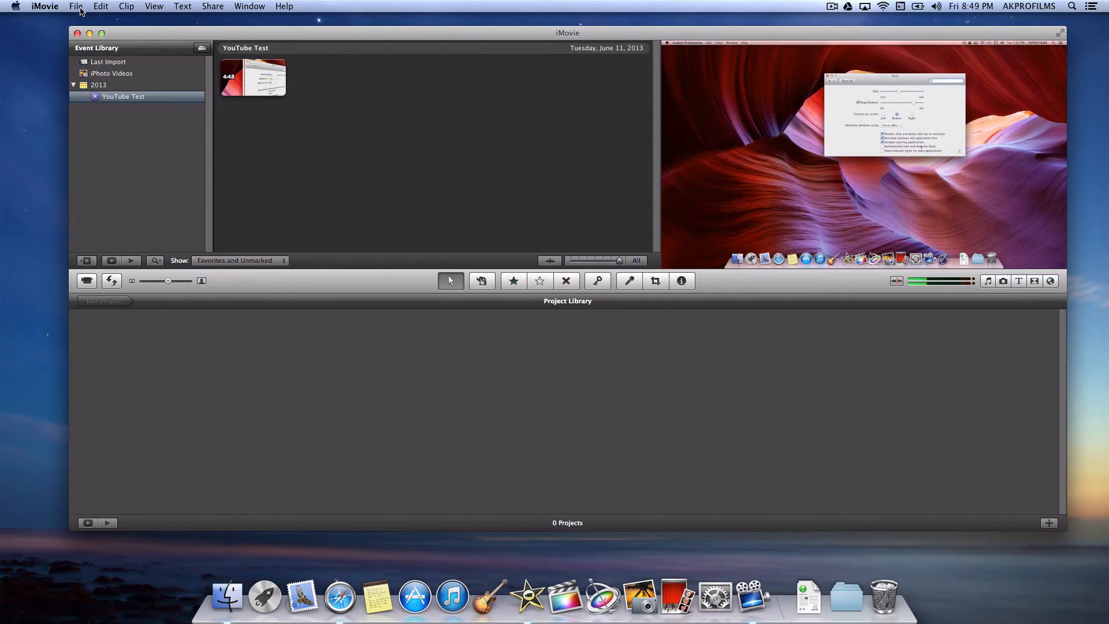
Step: Start a new iMovie project and browse the Project Themes and Movie Trailers list
click(76, 6)
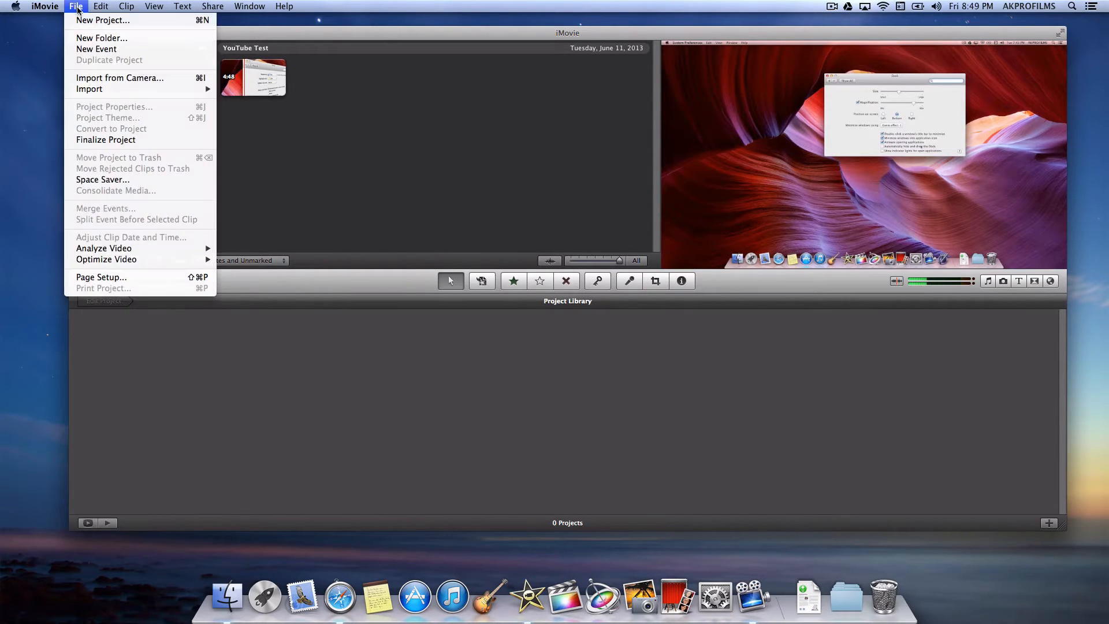
mouse_move(103, 20)
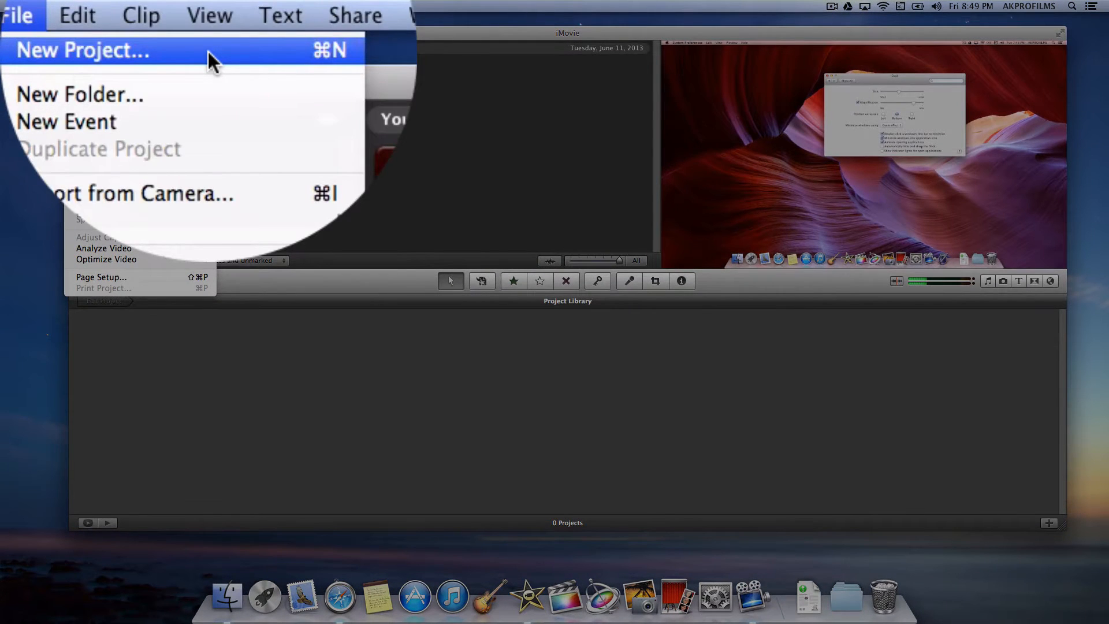
click(81, 49)
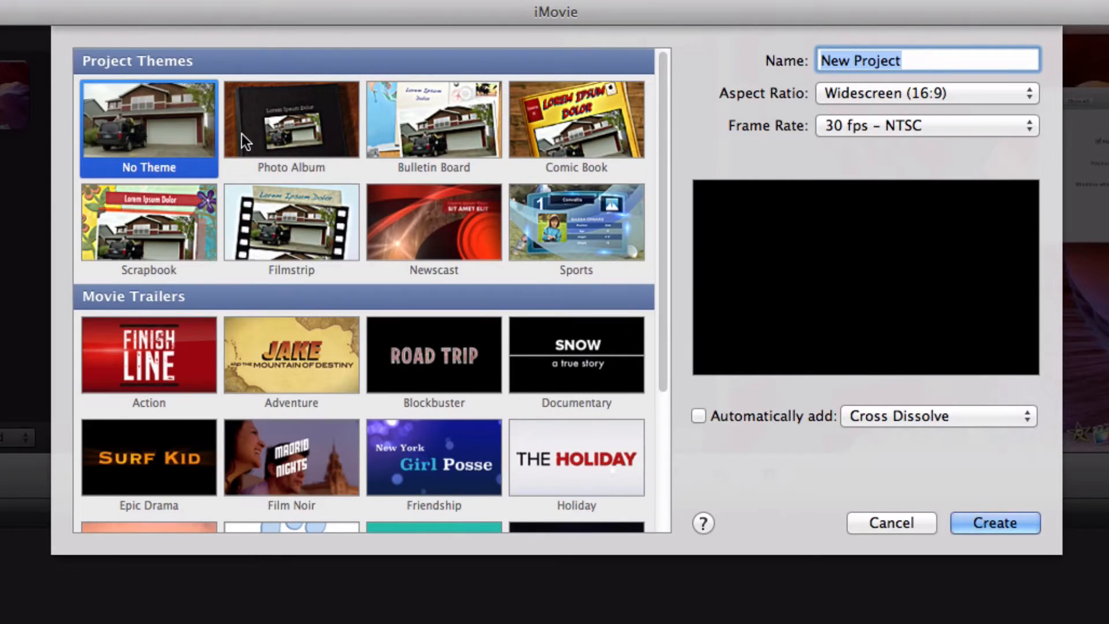
mouse_move(403, 124)
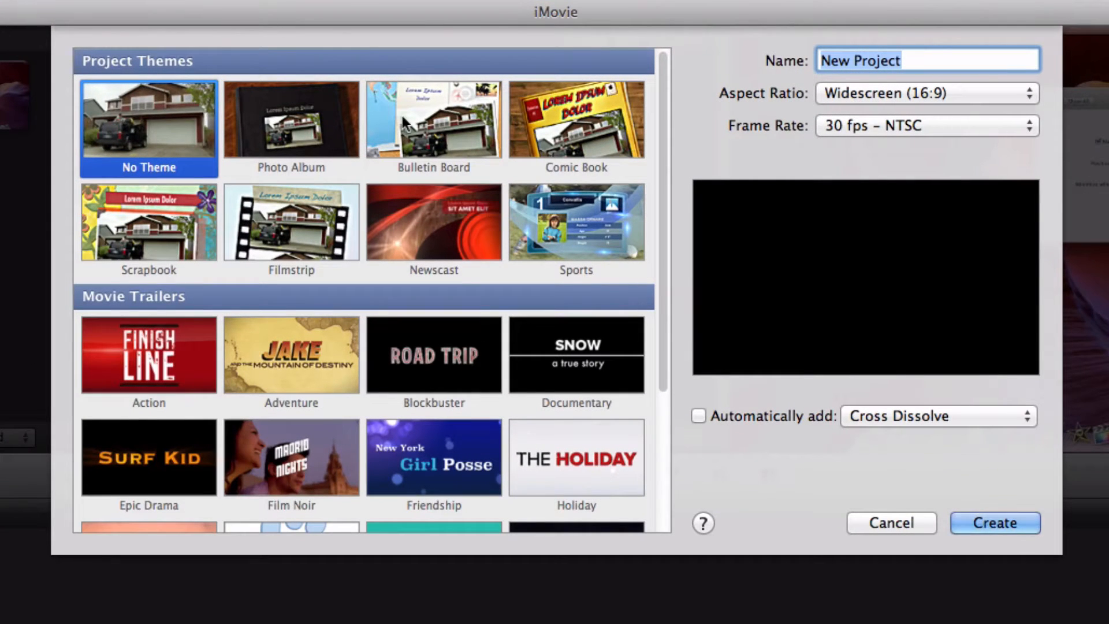
mouse_move(388, 164)
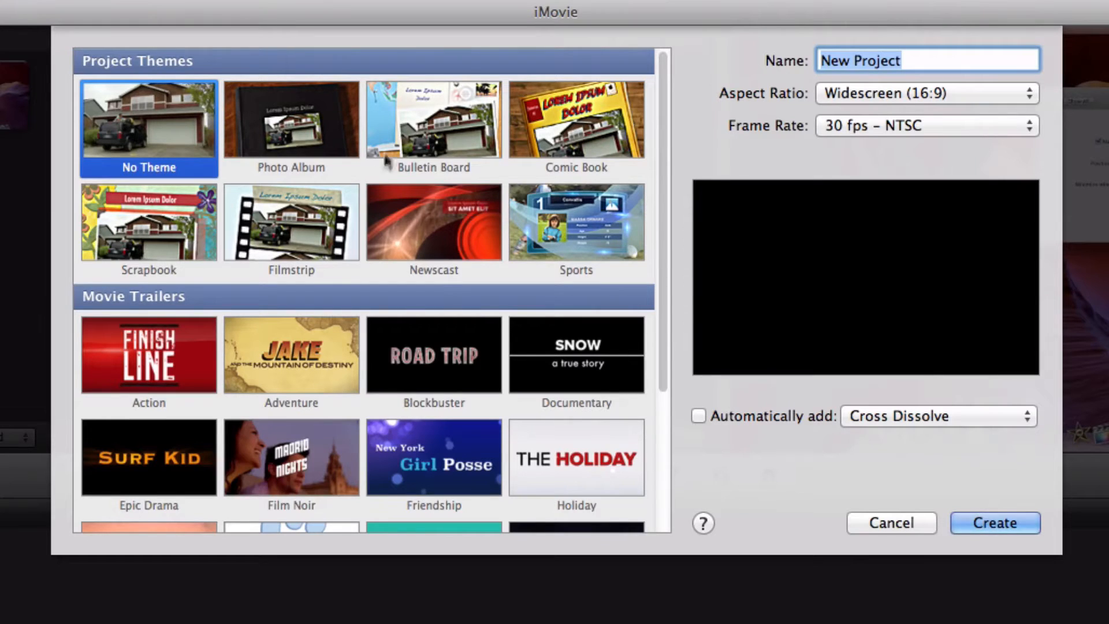
scroll(down, 3)
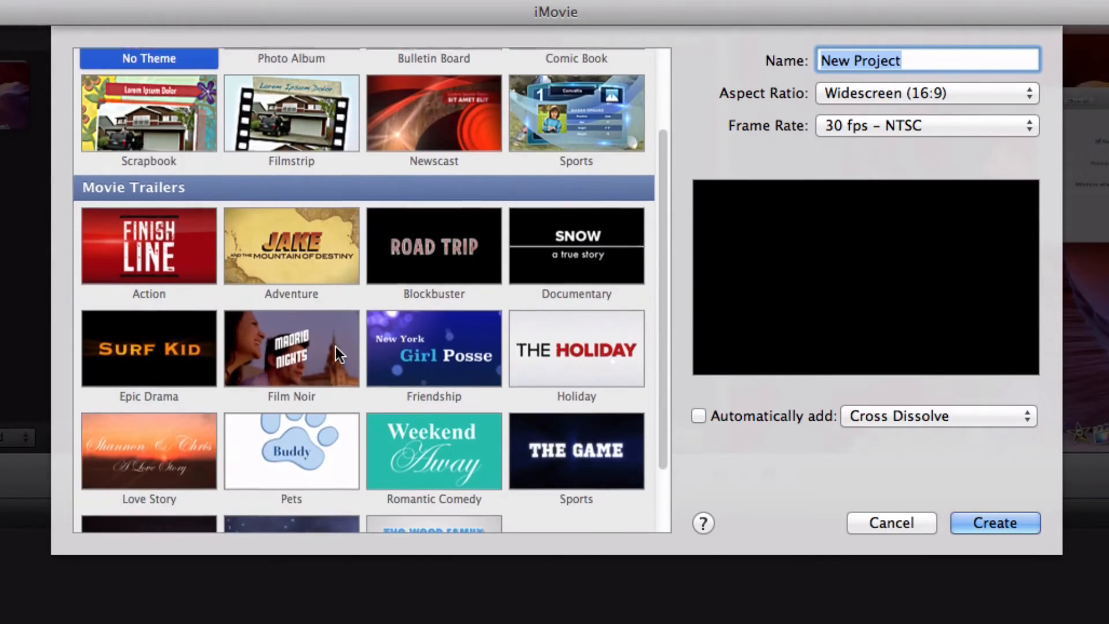
scroll(up, 3)
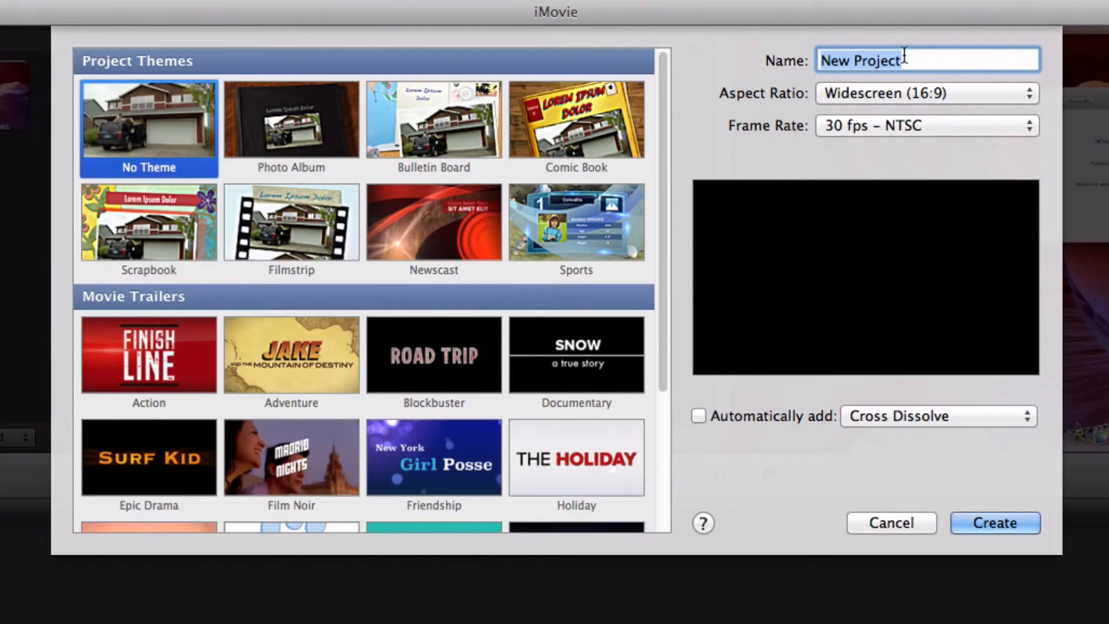
mouse_move(782, 28)
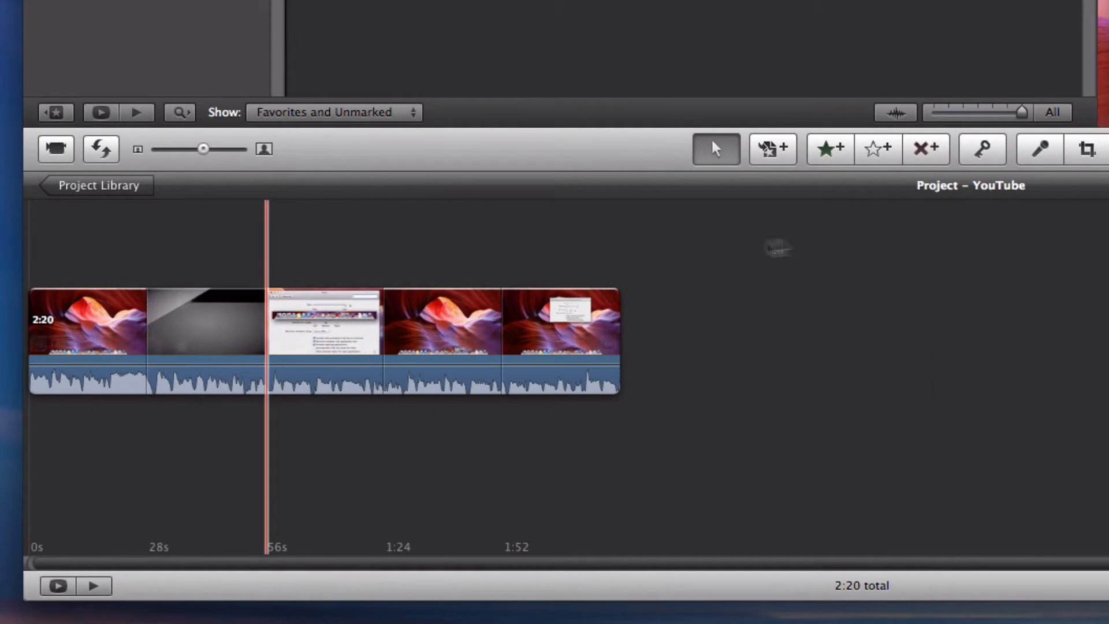
Step: Select the first clip in the YouTube project's 2:20 timeline
click(85, 322)
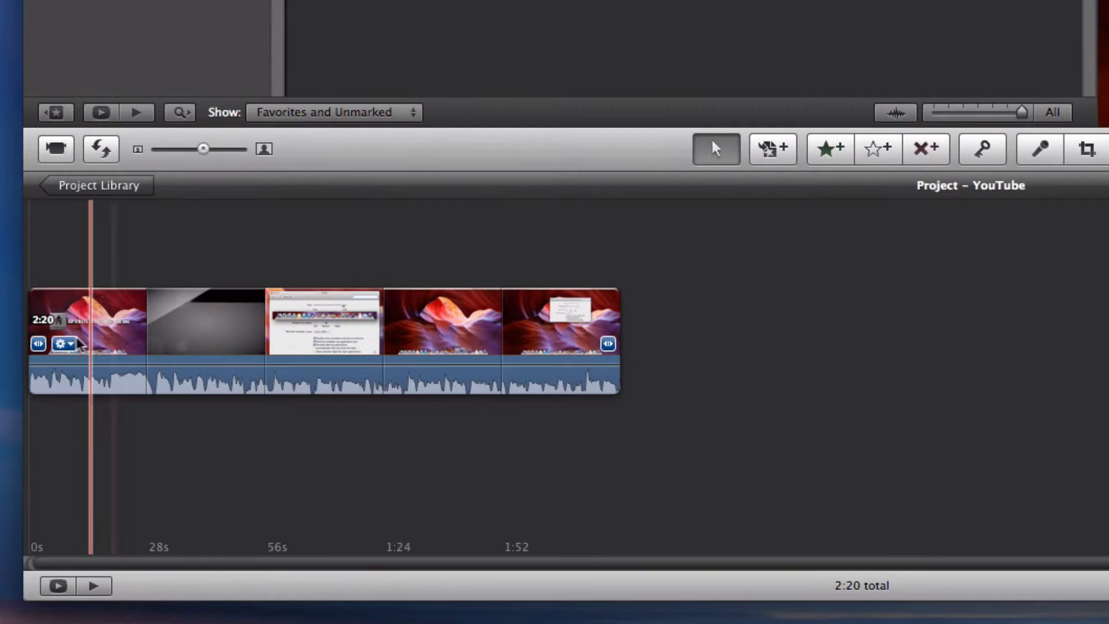
click(65, 344)
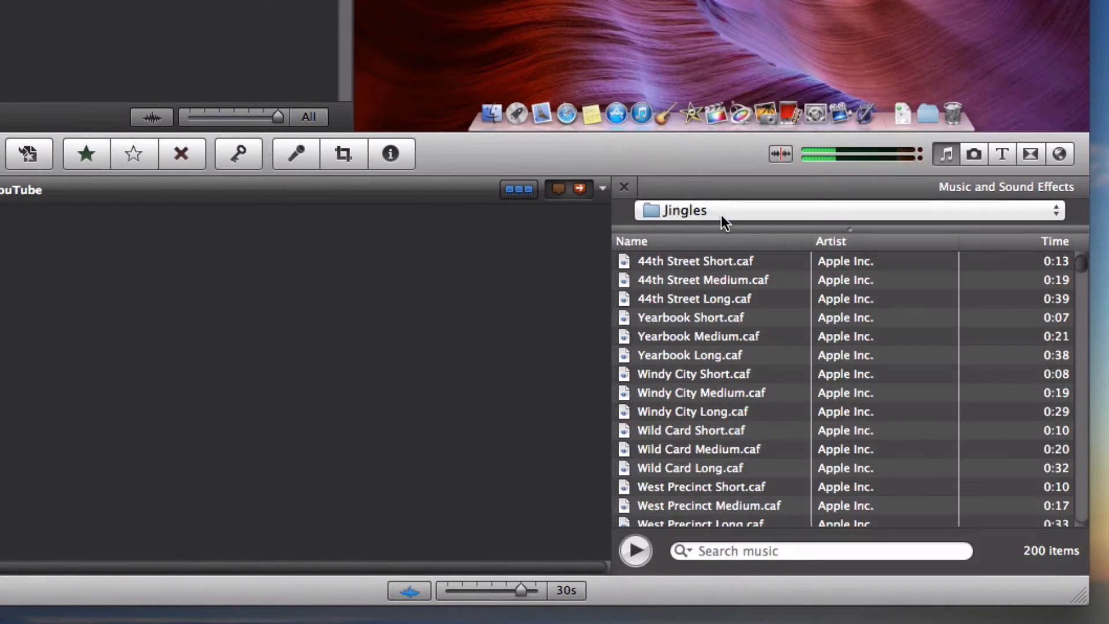
mouse_move(884, 193)
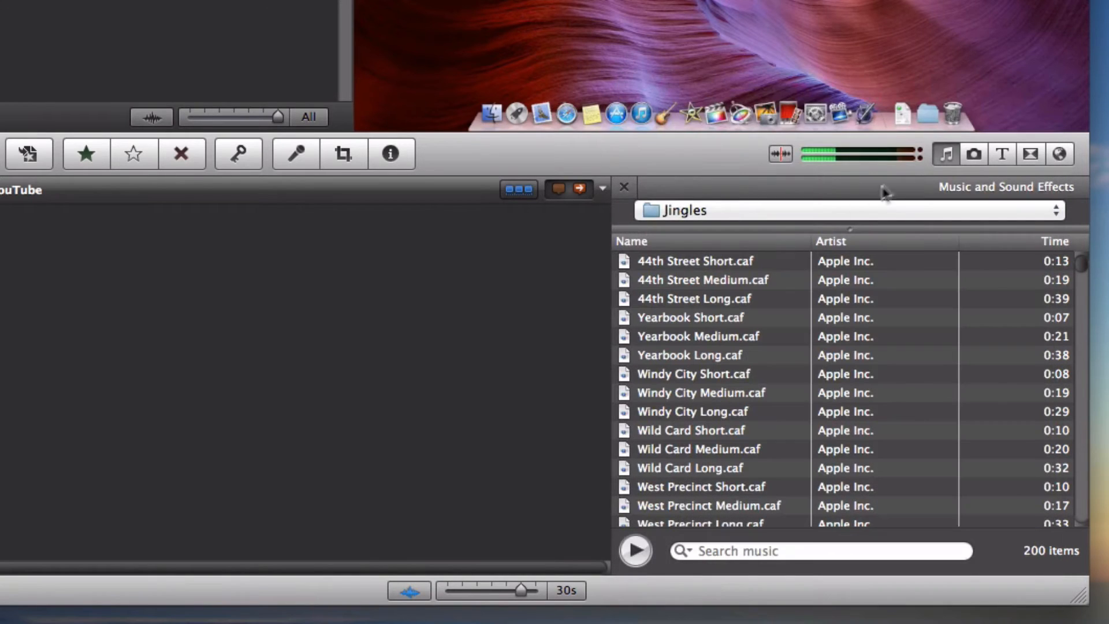
mouse_move(972, 154)
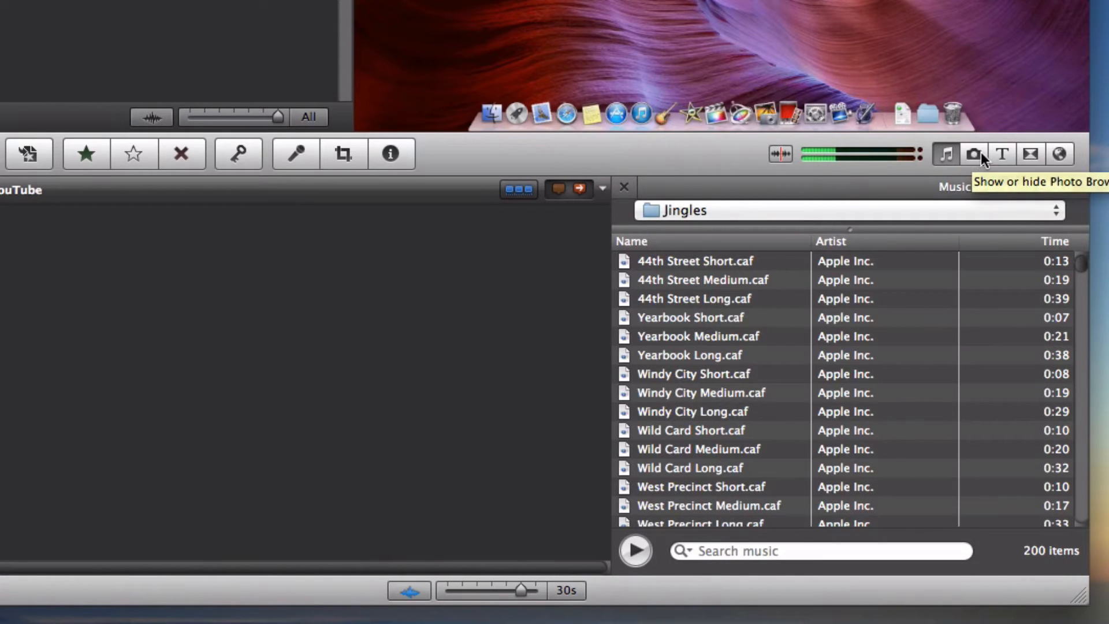
mouse_move(1058, 154)
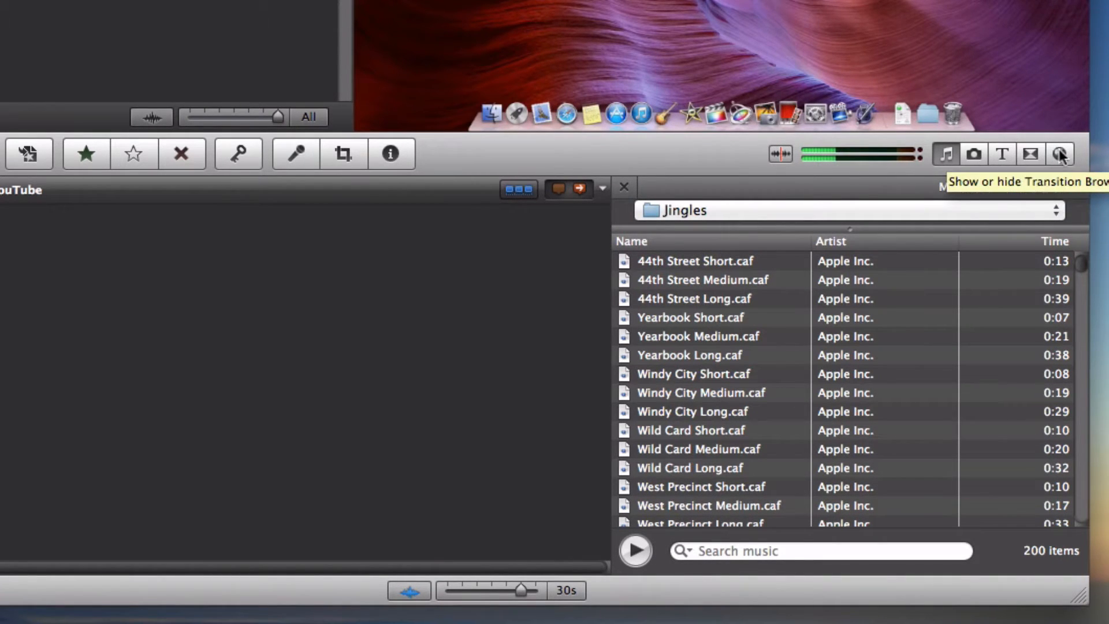
Step: Switch the side browser from Jingles to the Titles collection
click(1001, 153)
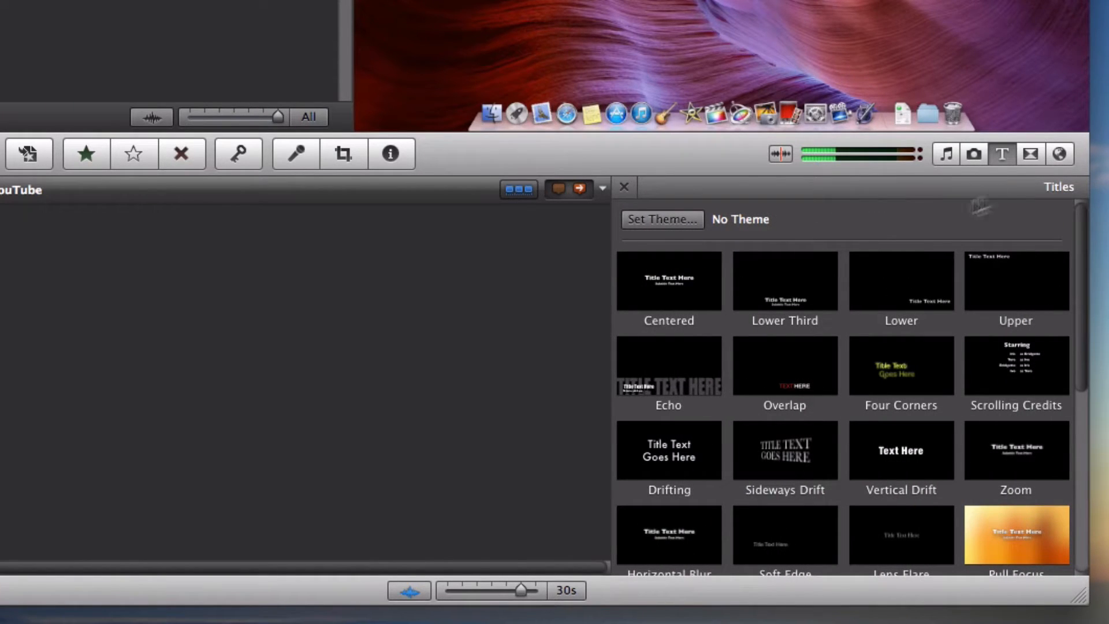
mouse_move(1030, 154)
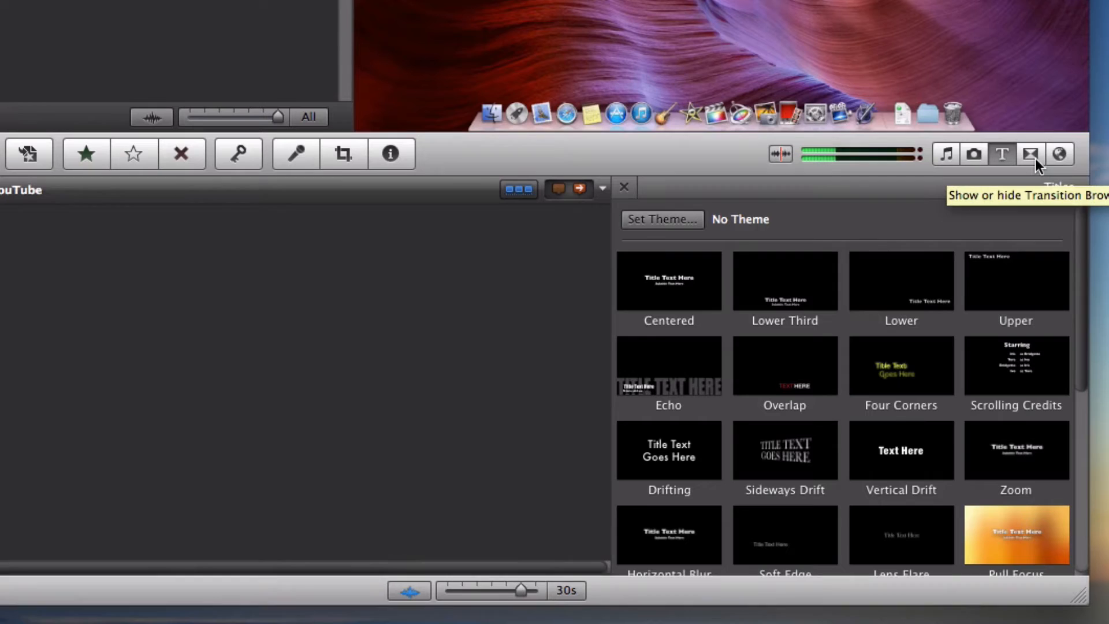
mouse_move(853, 235)
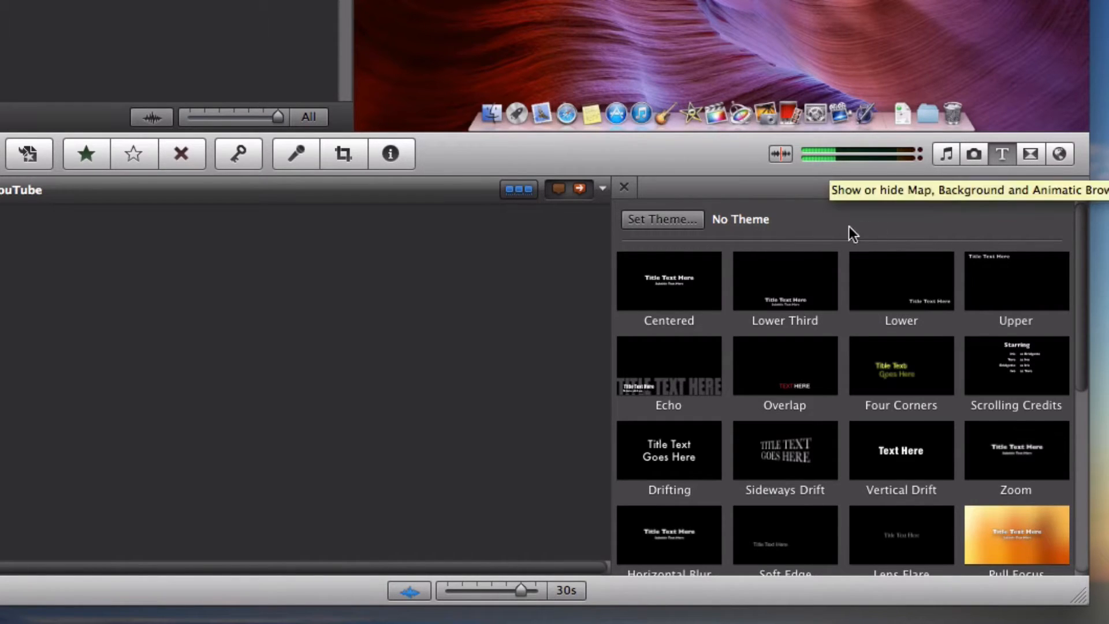
mouse_move(664, 300)
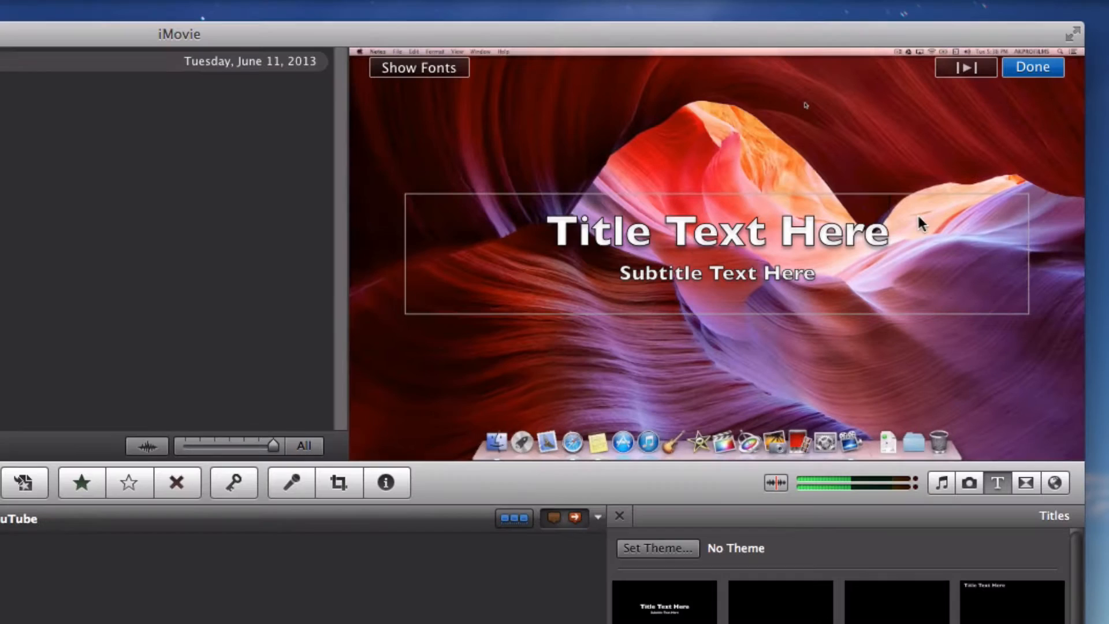
Step: Type 'YouTube' as the title and 'Customize your Mac' as the subtitle
text(Y)
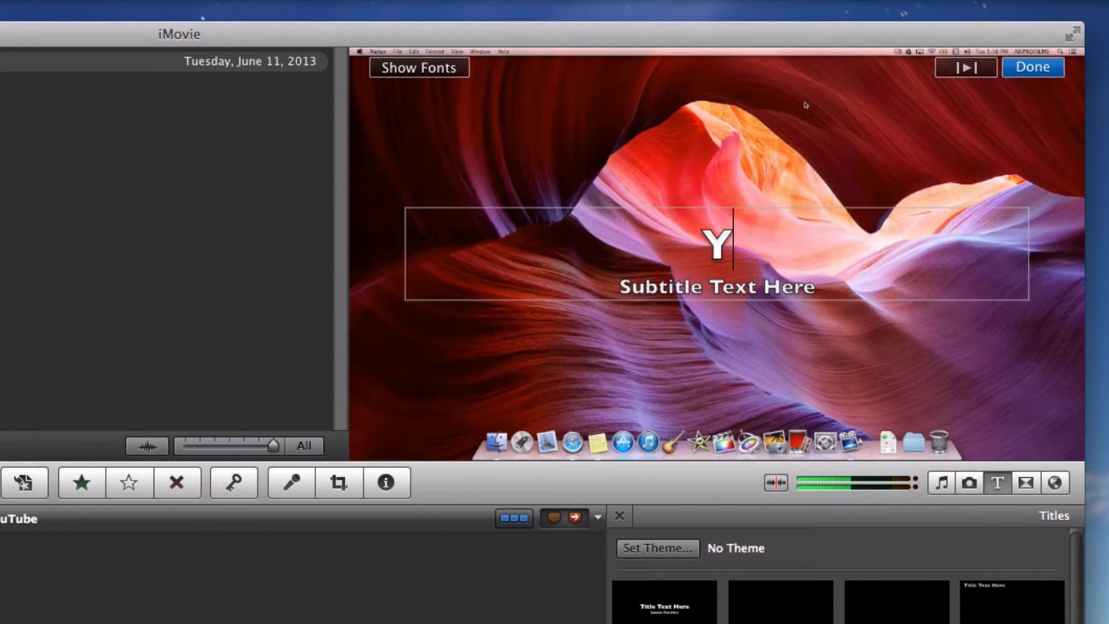
text(ouTube)
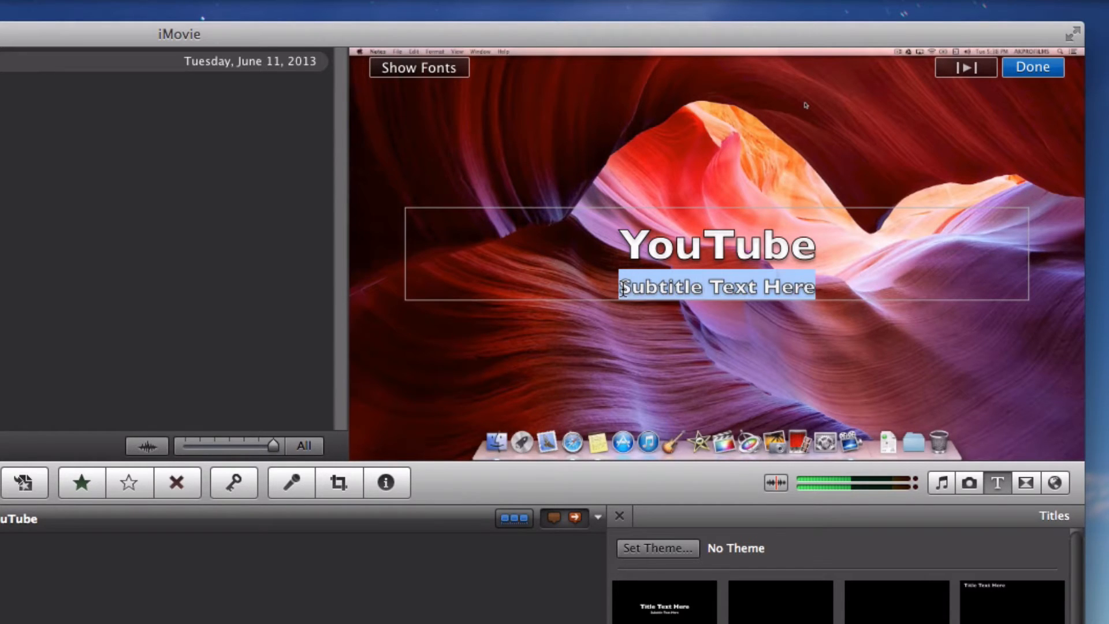
text(Customi)
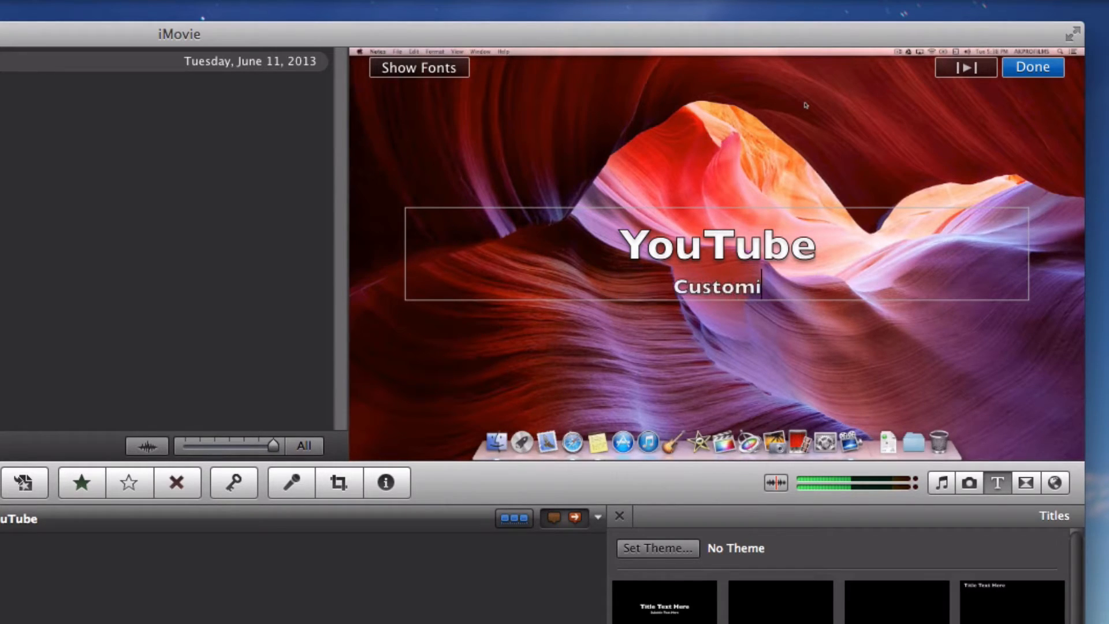
text(ze your Mac)
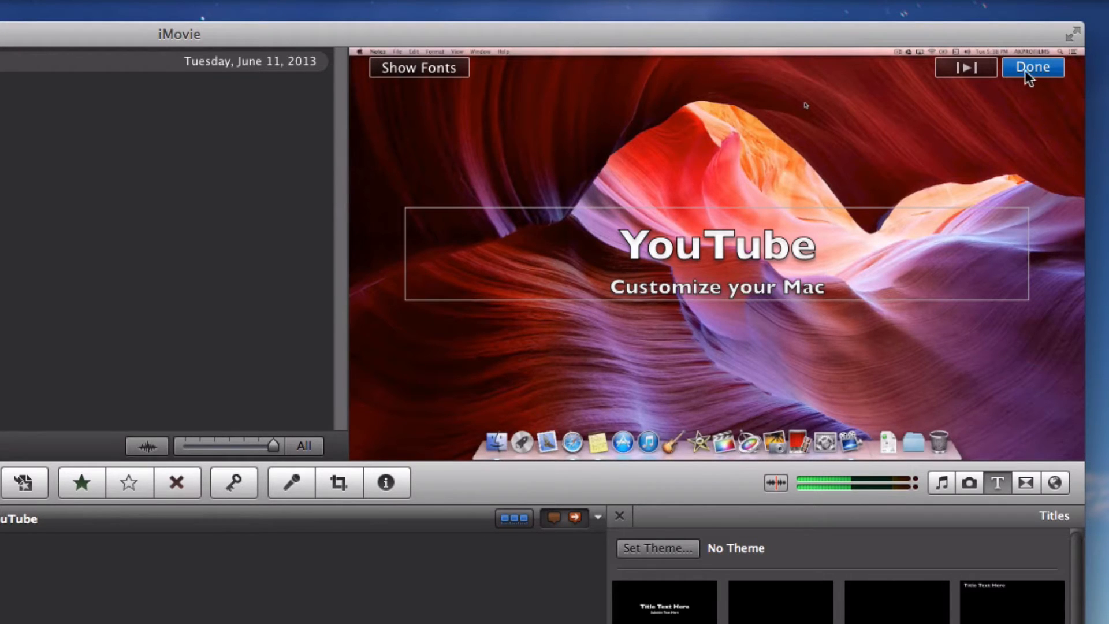
Step: Finish editing the YouTube title and select a clip in the timeline
click(1032, 67)
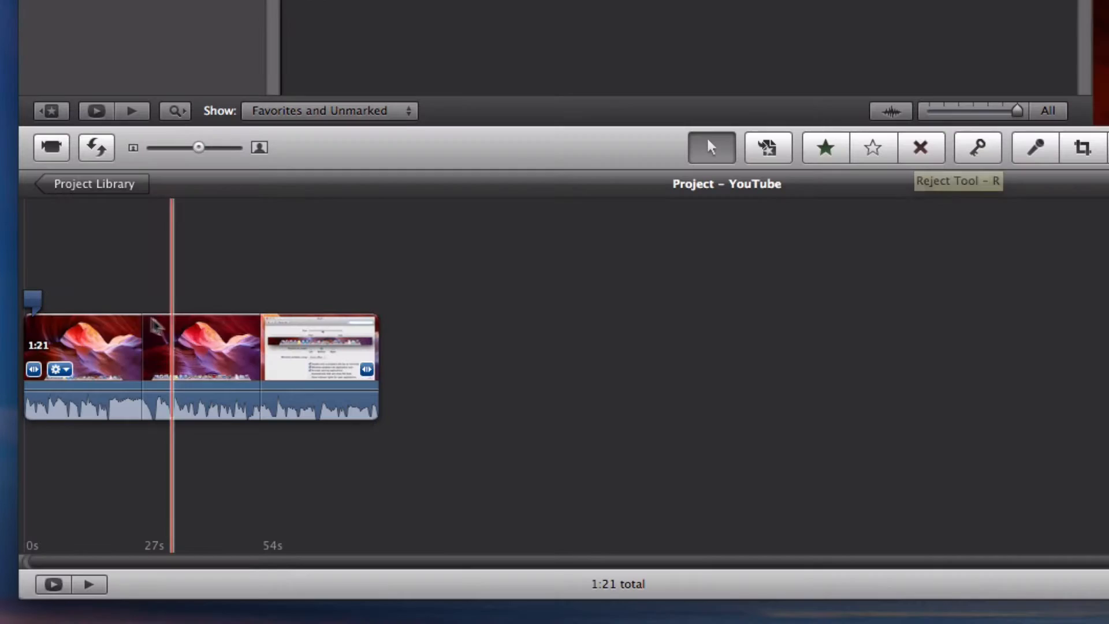
click(78, 332)
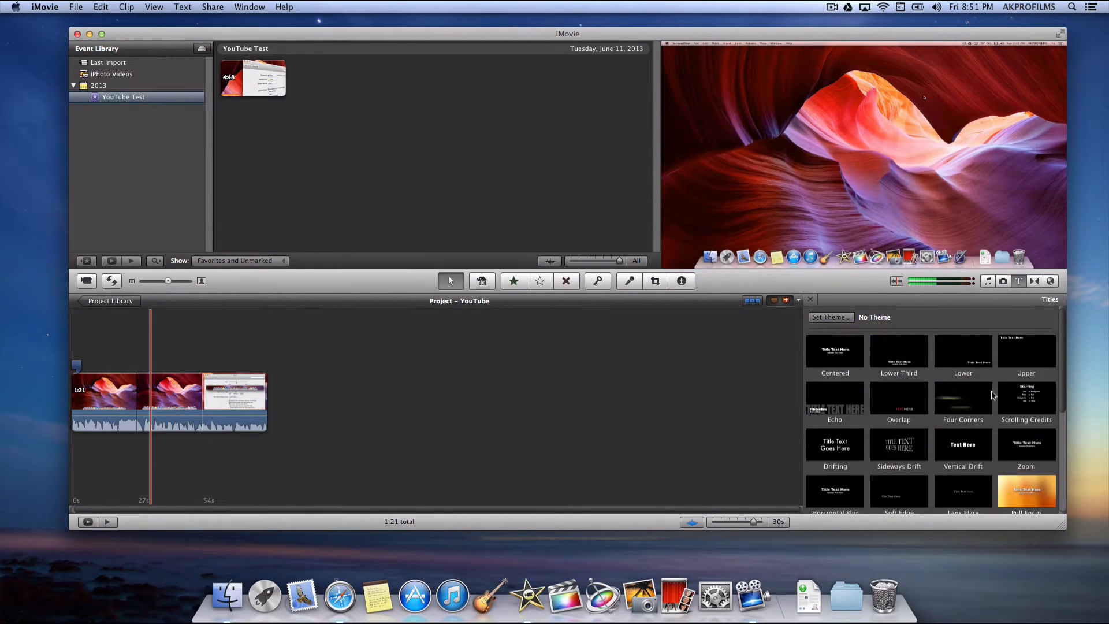
scroll(down, 3)
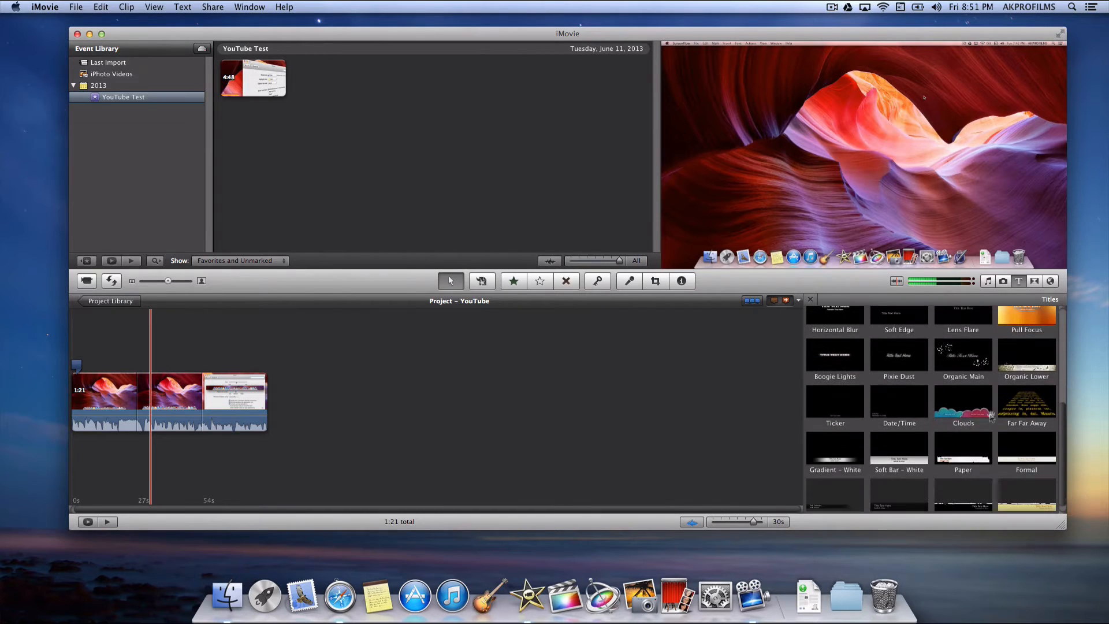
Step: Cycle through the Transitions and Maps/Backgrounds browsers, ending on Music and Sound Effects
click(1051, 280)
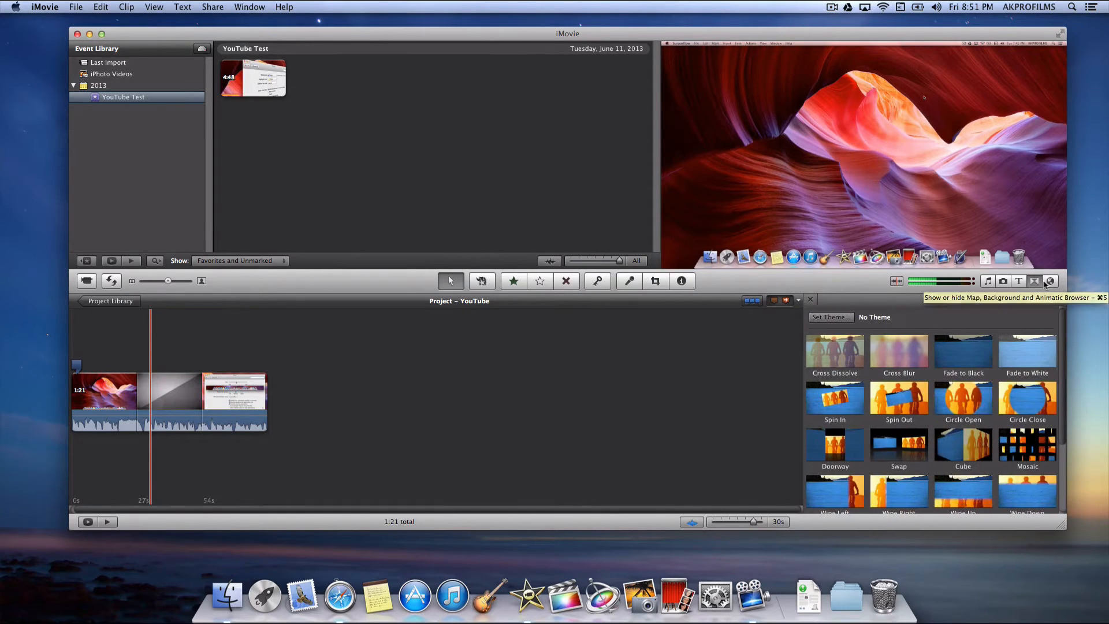
click(1049, 281)
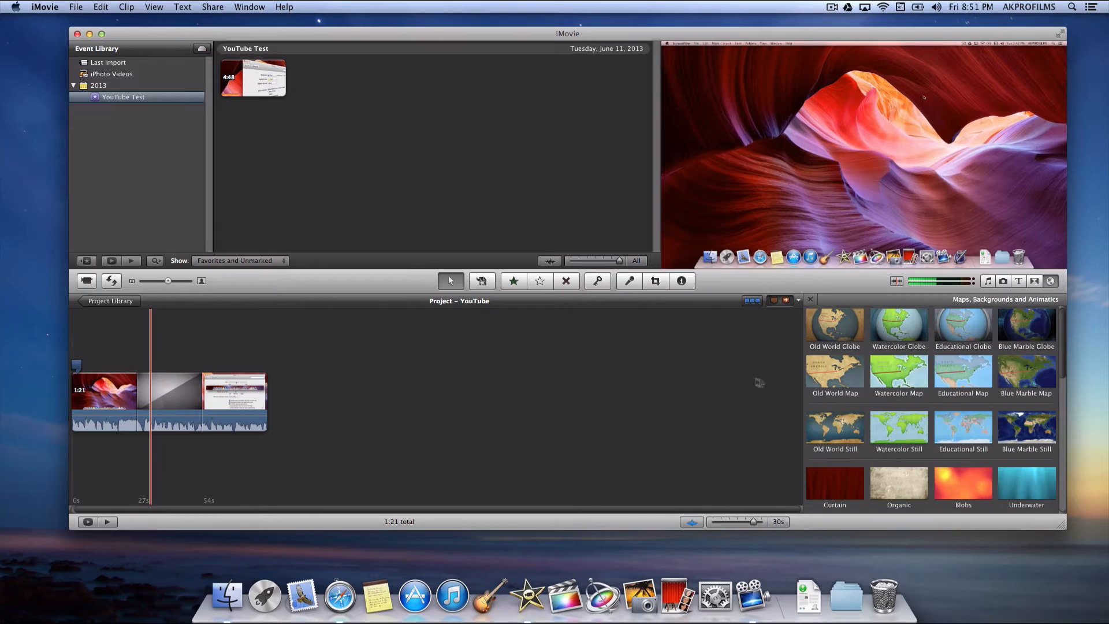
click(987, 281)
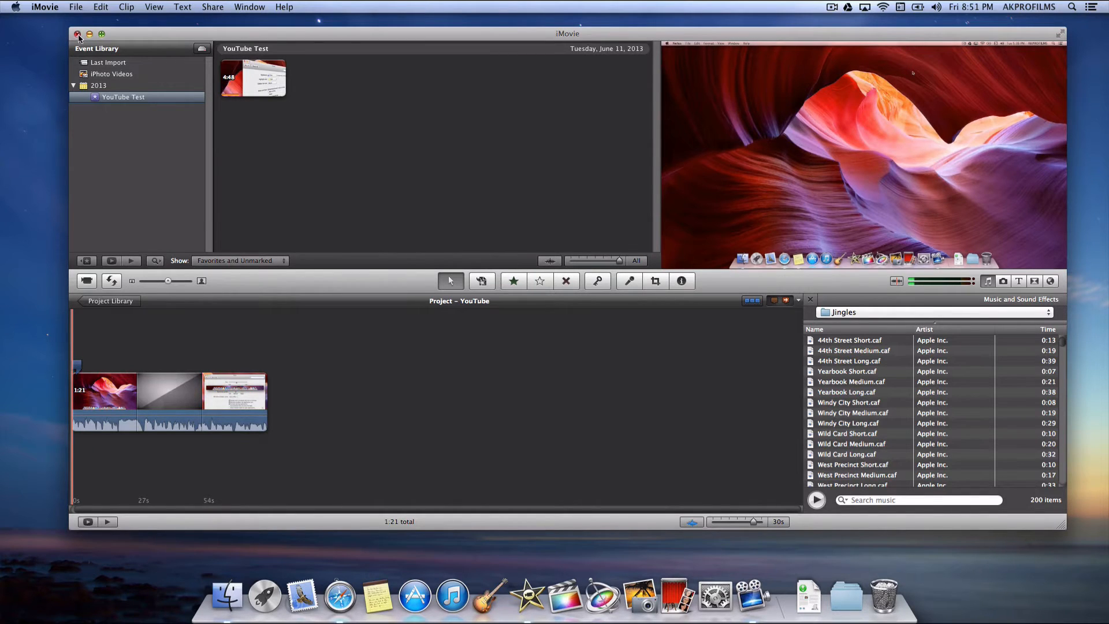
Step: Close iMovie and launch ScreenFlow from the Dock
click(77, 34)
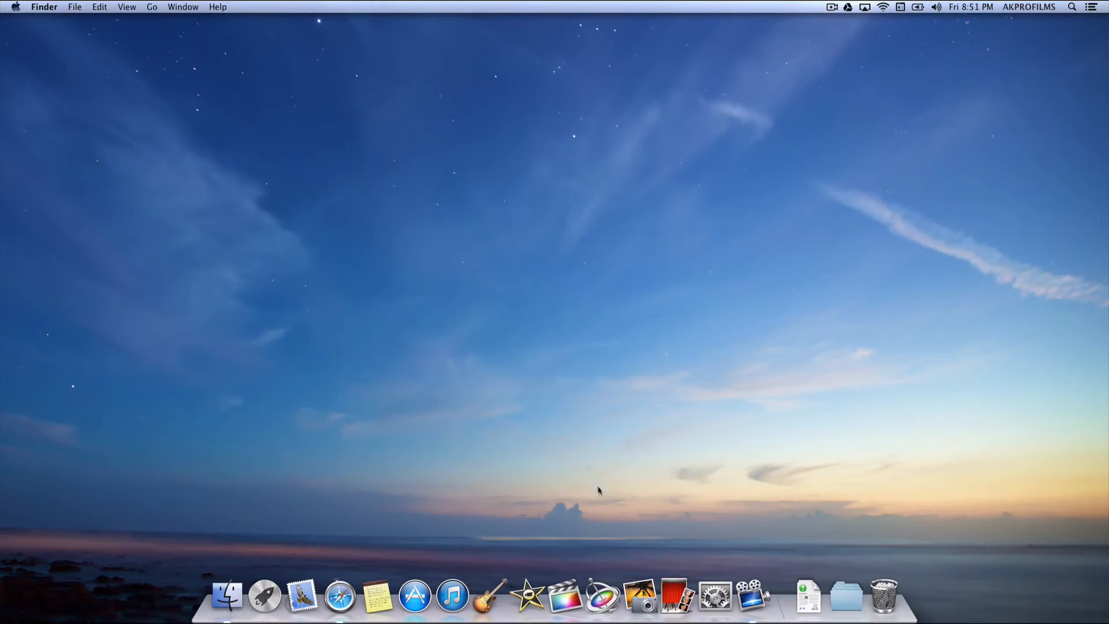
mouse_move(749, 586)
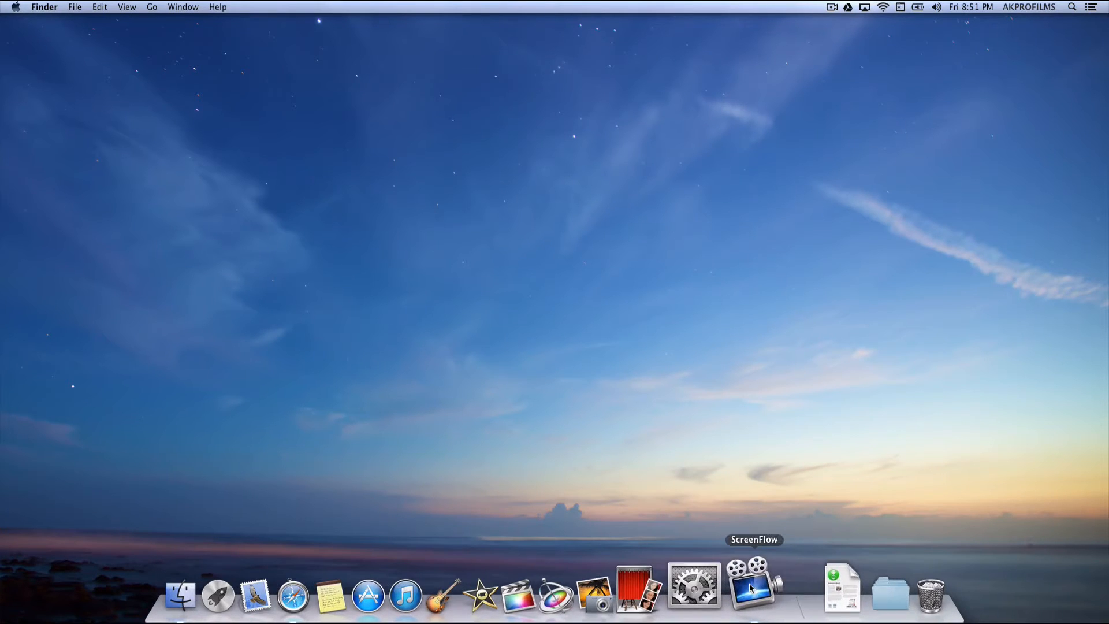
click(747, 594)
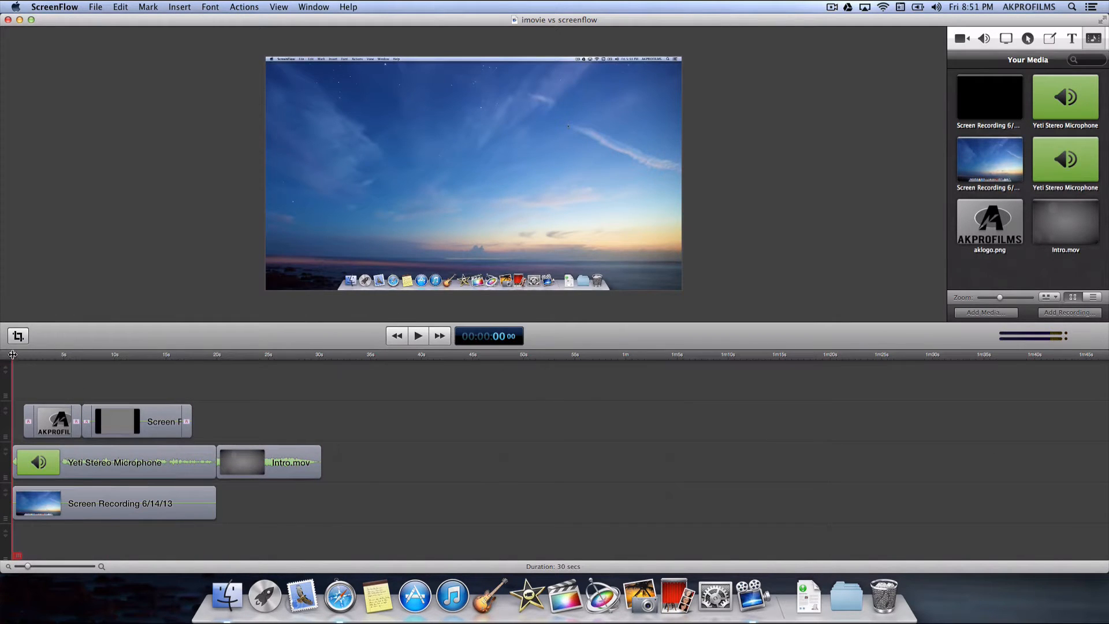
Step: Play the 'imovie vs screenflow' project from the start, then stop playback
click(417, 335)
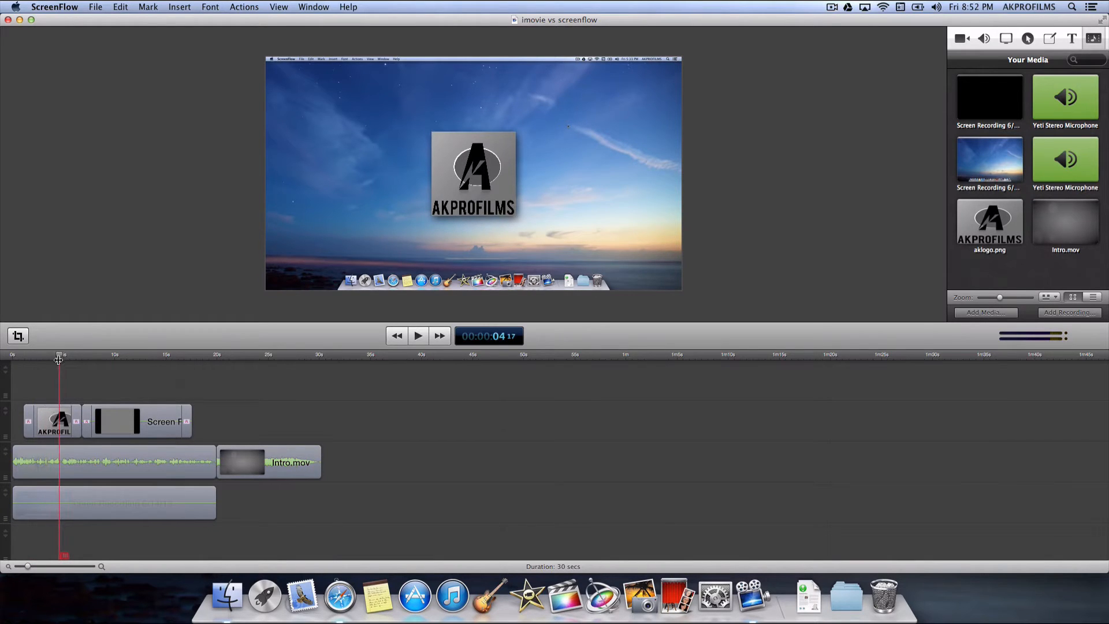
click(127, 357)
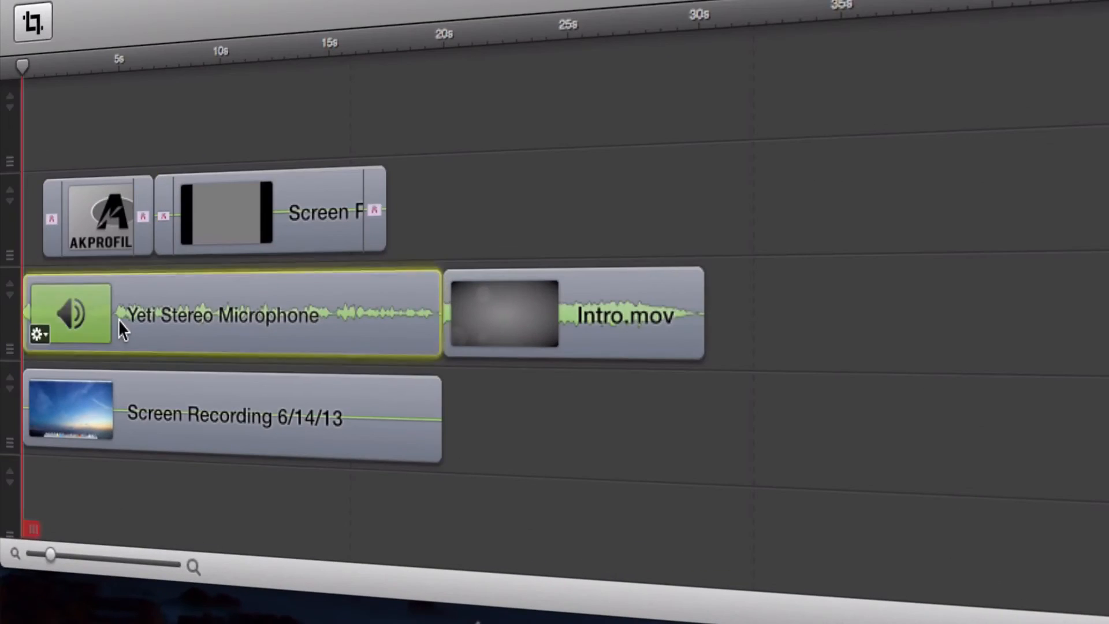
click(233, 417)
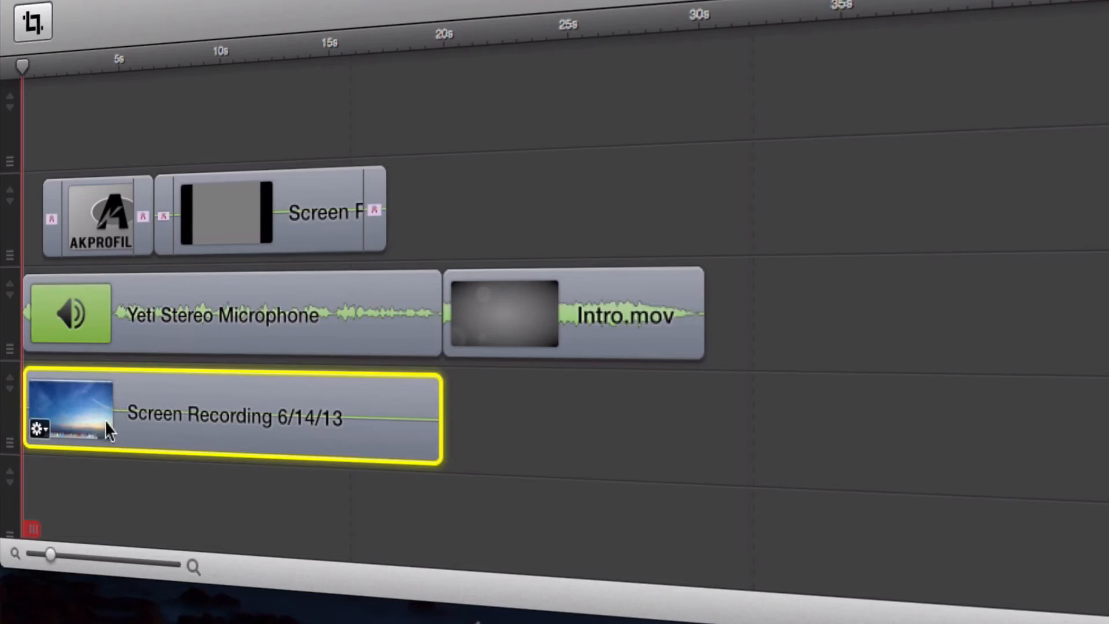
mouse_move(113, 343)
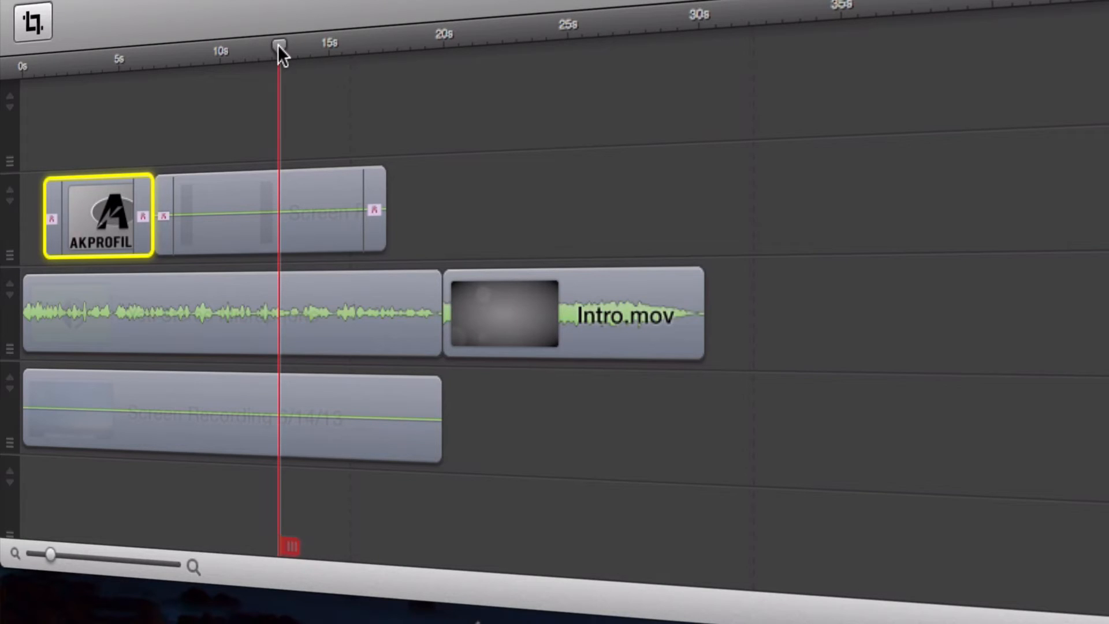
drag(281, 45, 318, 44)
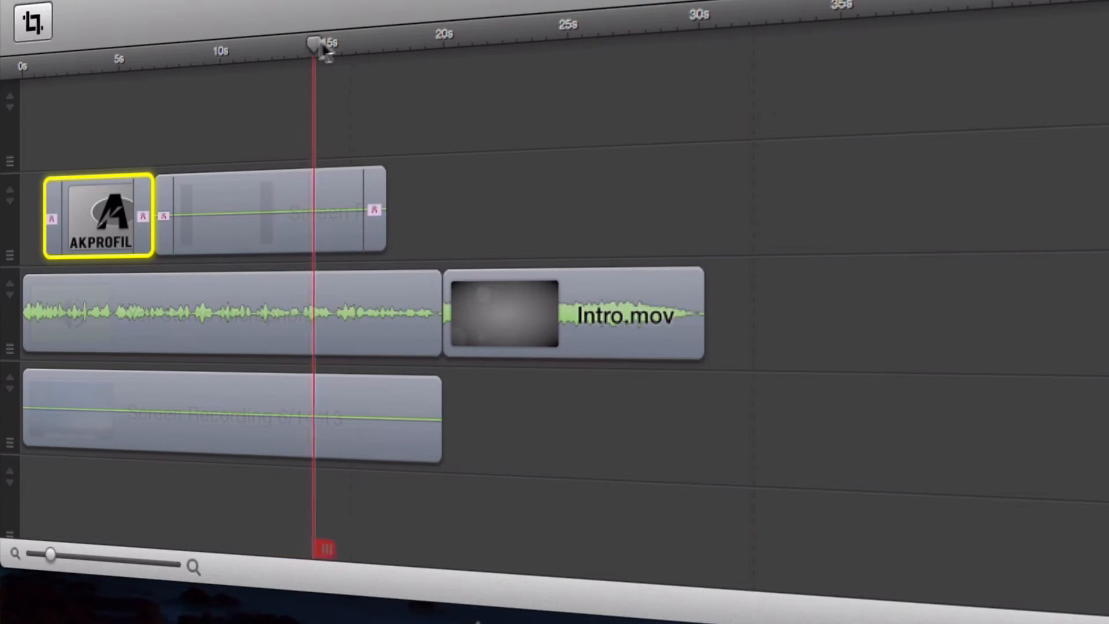
drag(315, 45, 543, 29)
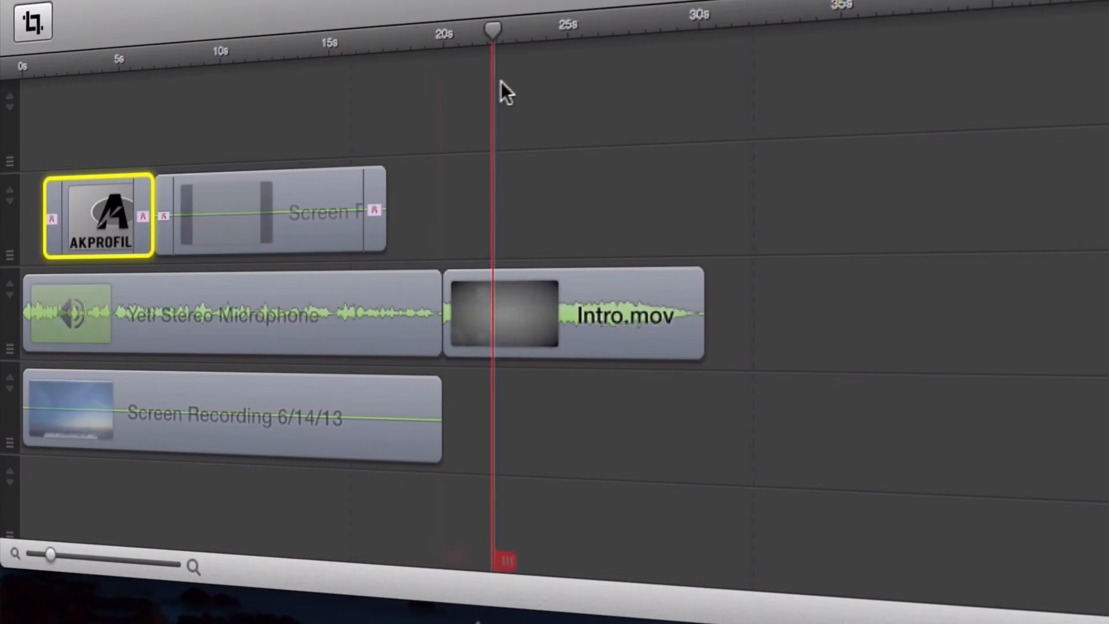
click(386, 34)
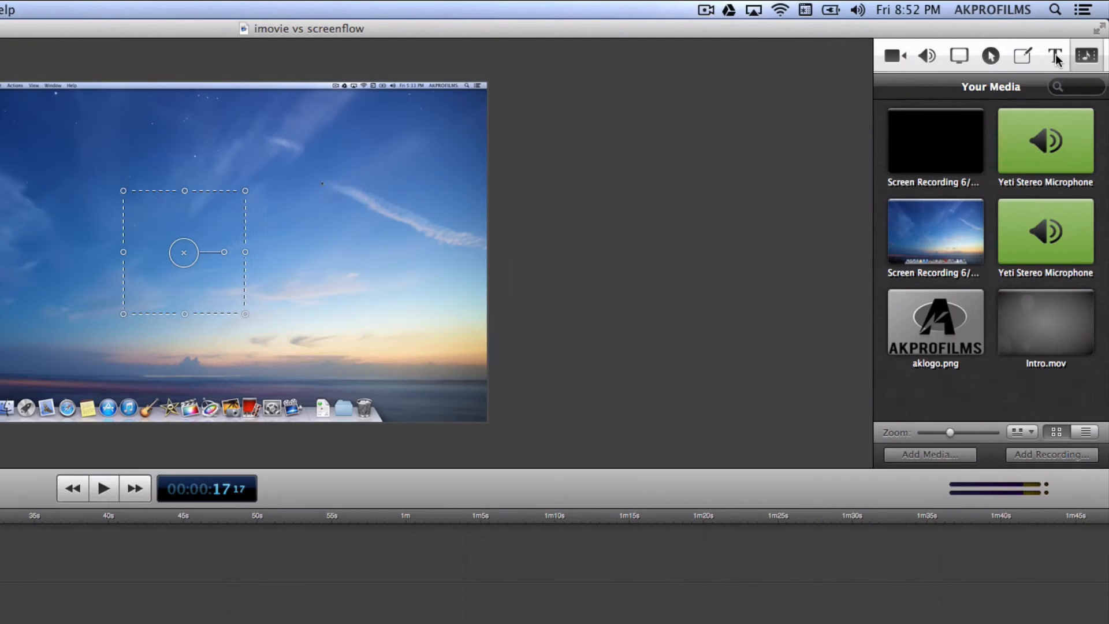
Step: Show the Text inspector properties and scroll through them
click(1053, 56)
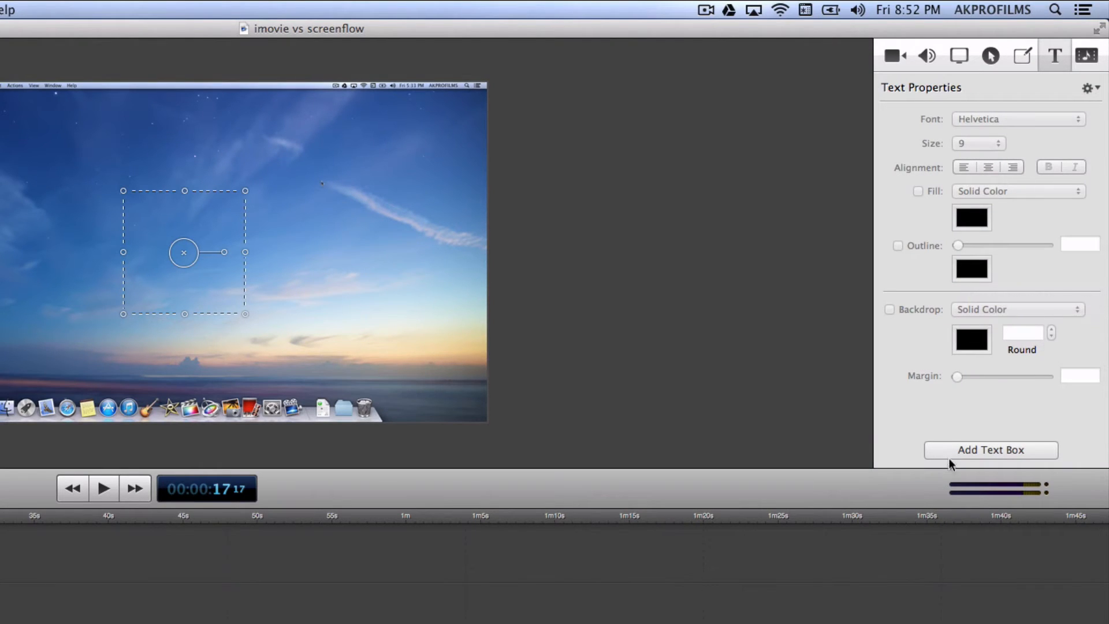
mouse_move(976, 229)
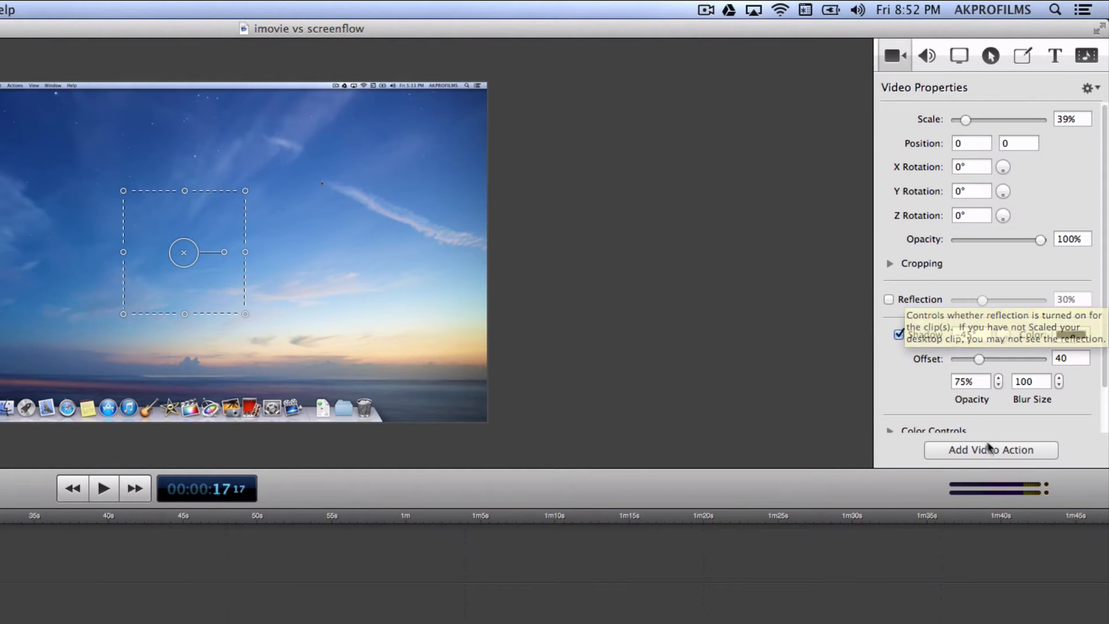
mouse_move(103, 458)
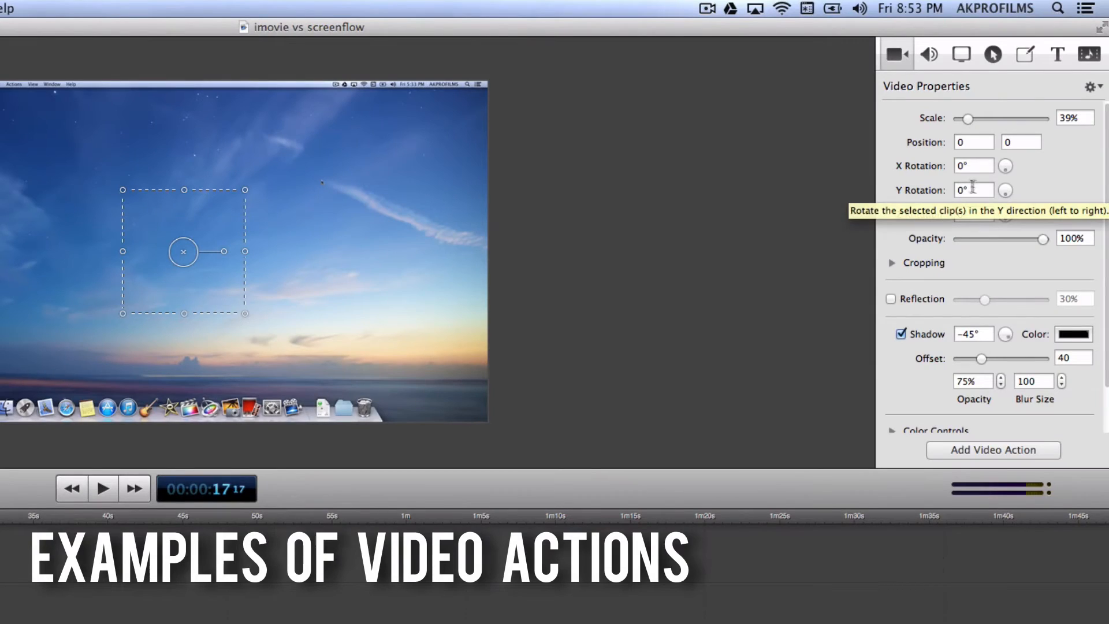
mouse_move(1001, 238)
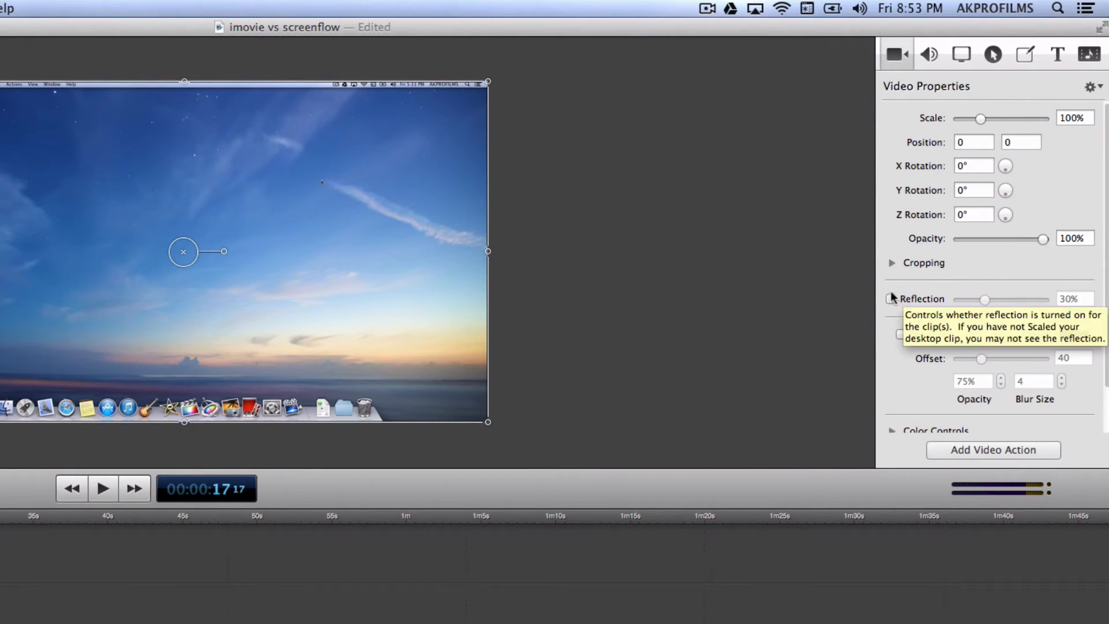
mouse_move(927, 405)
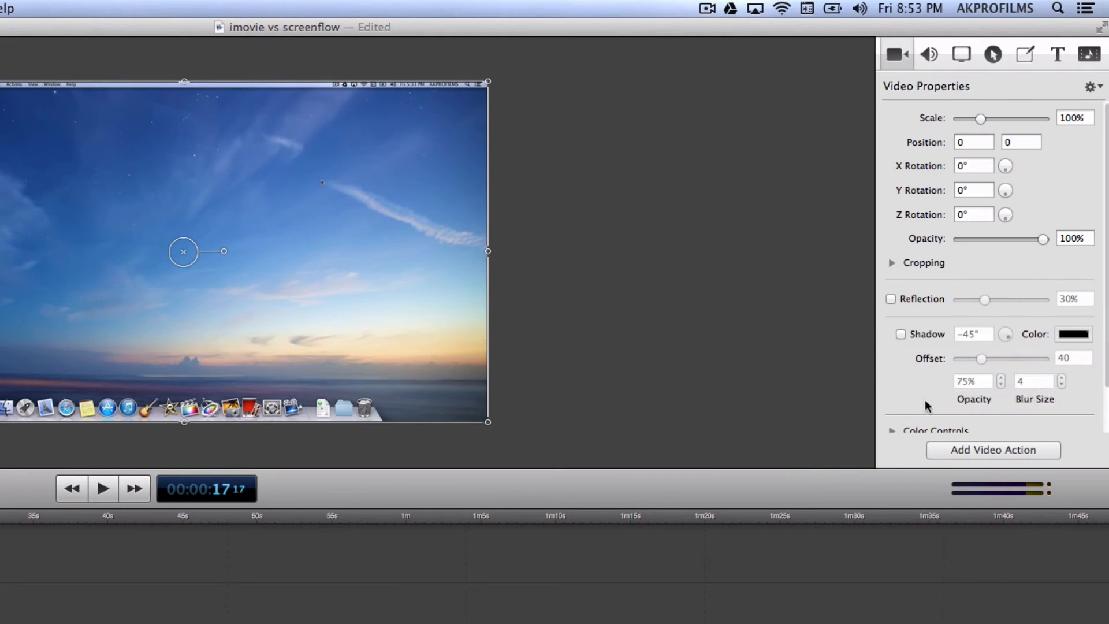
scroll(down, 3)
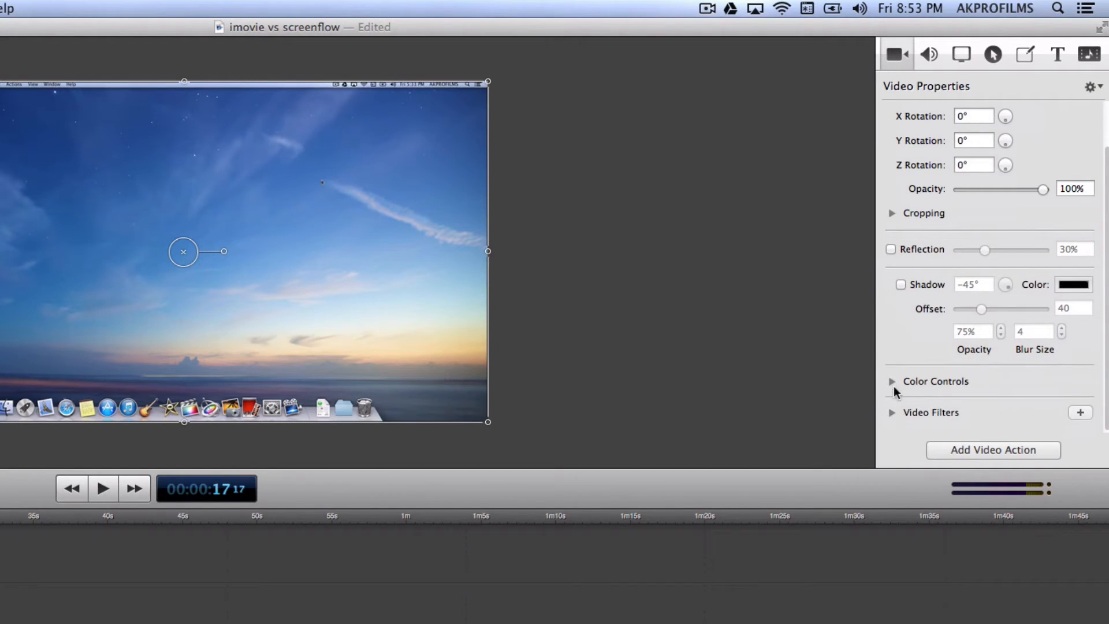
mouse_move(929, 67)
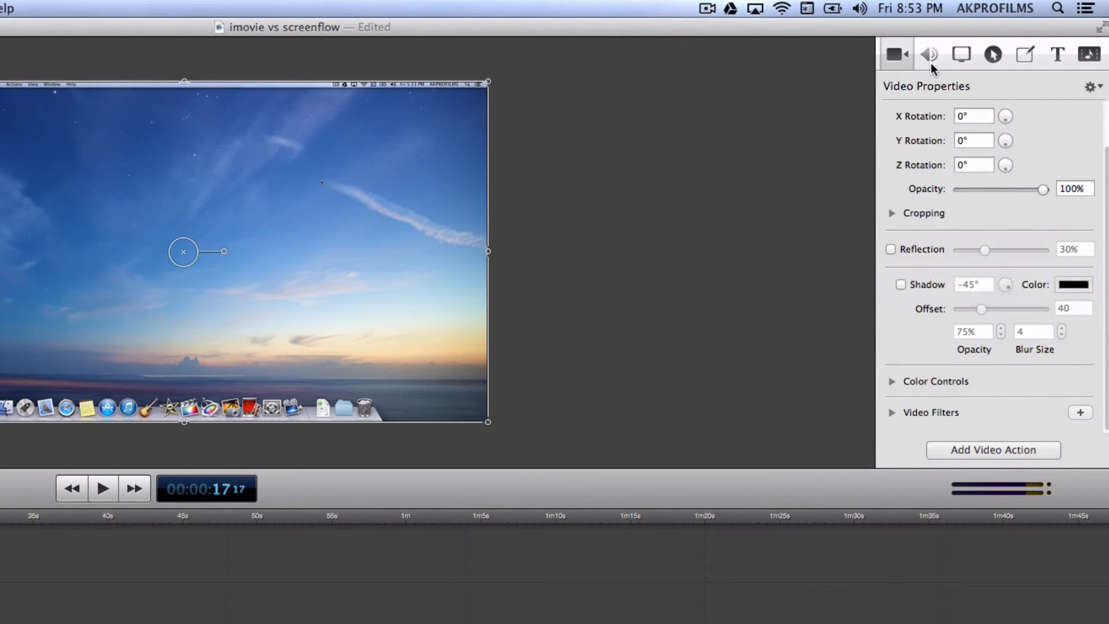
click(929, 54)
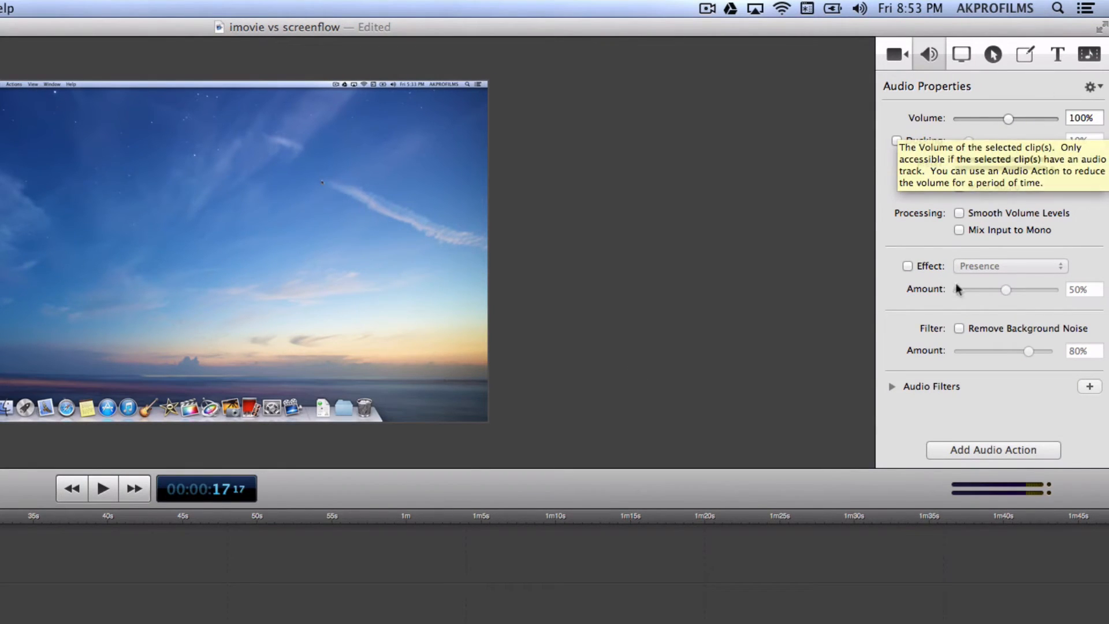
mouse_move(972, 246)
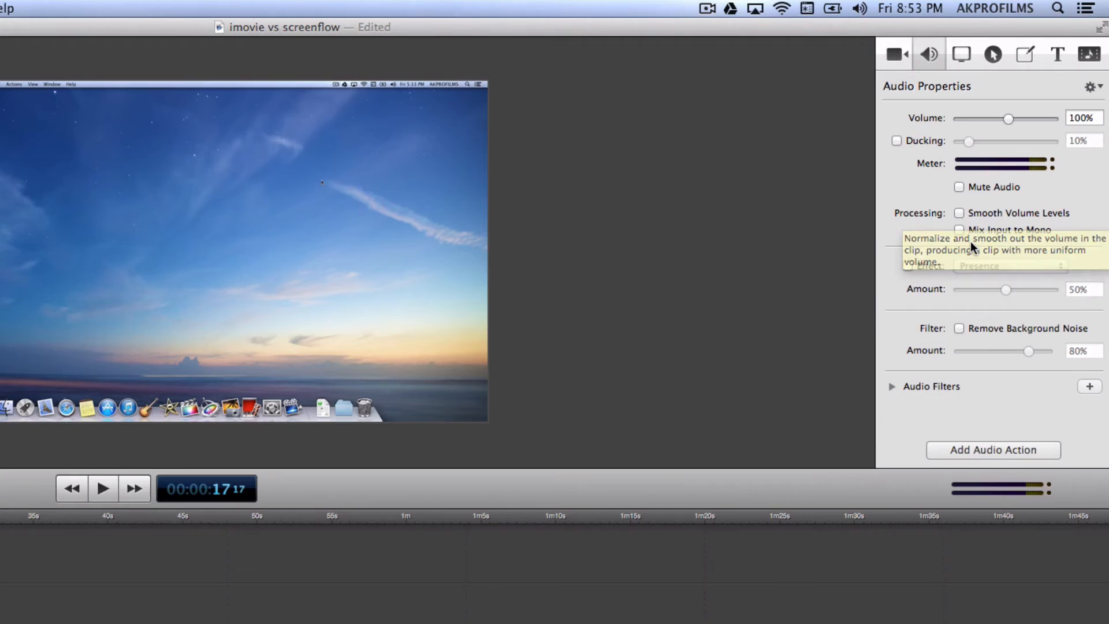
mouse_move(970, 246)
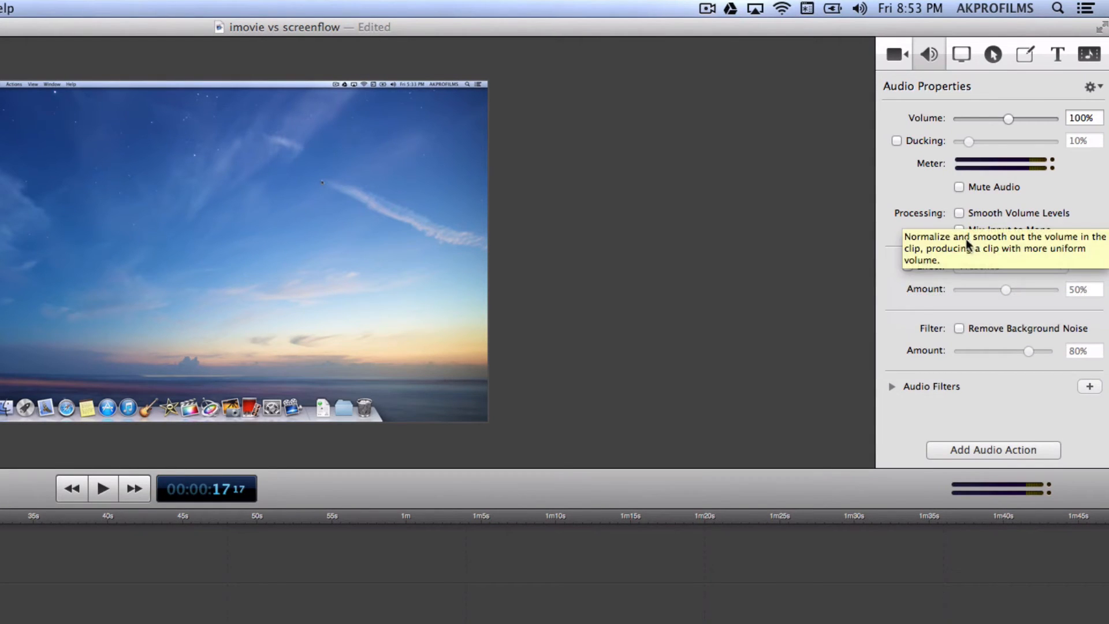
mouse_move(961, 62)
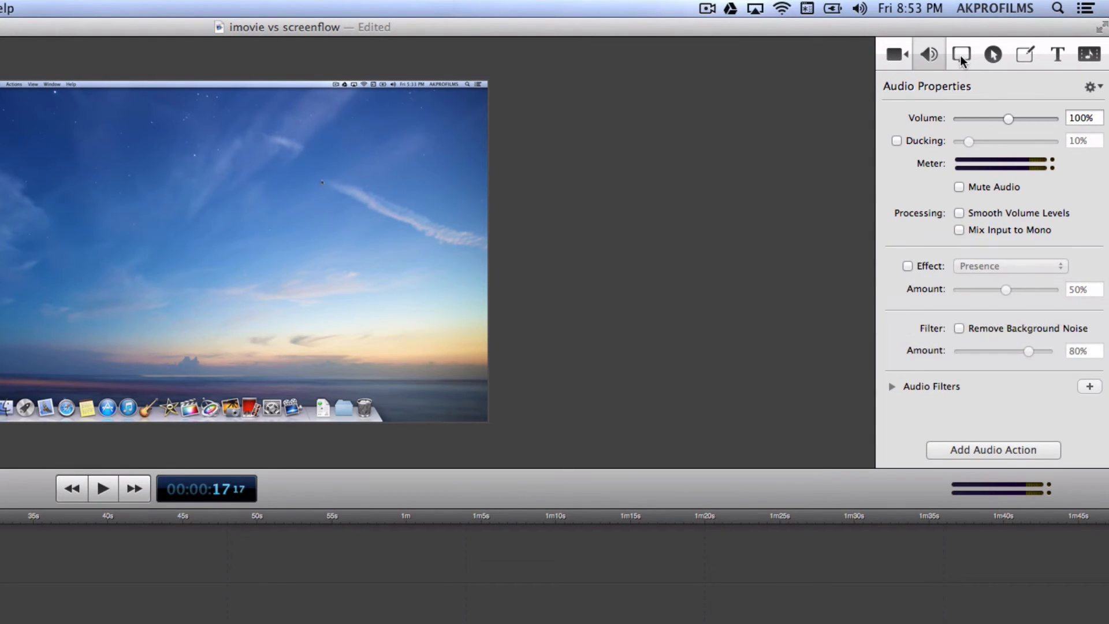
Step: Show the clip's Screen Recording settings in the inspector
click(960, 53)
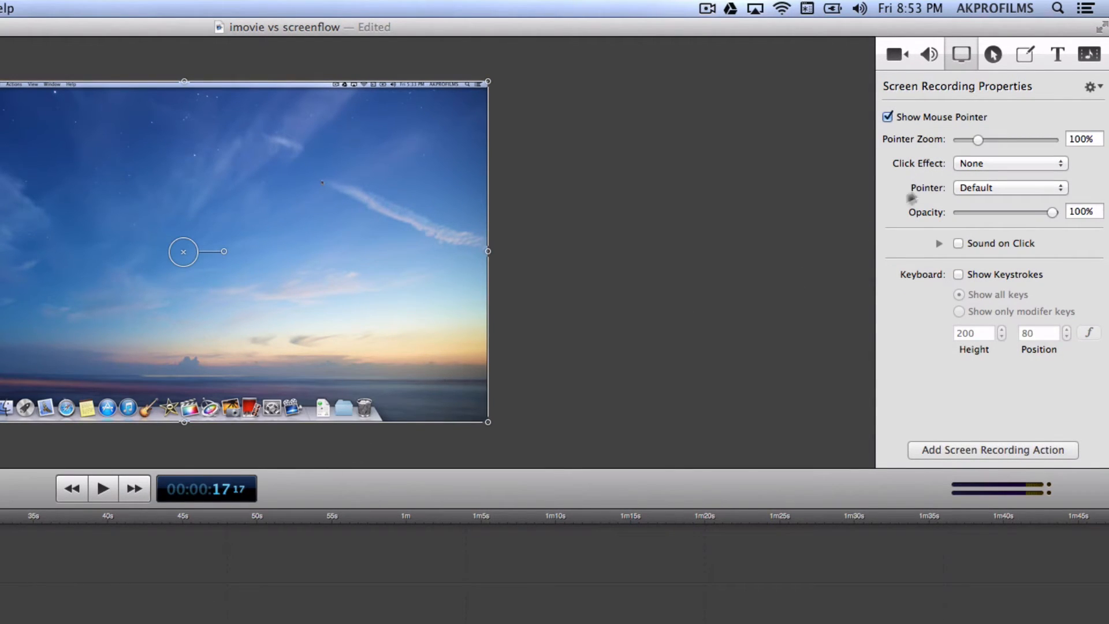
mouse_move(938, 215)
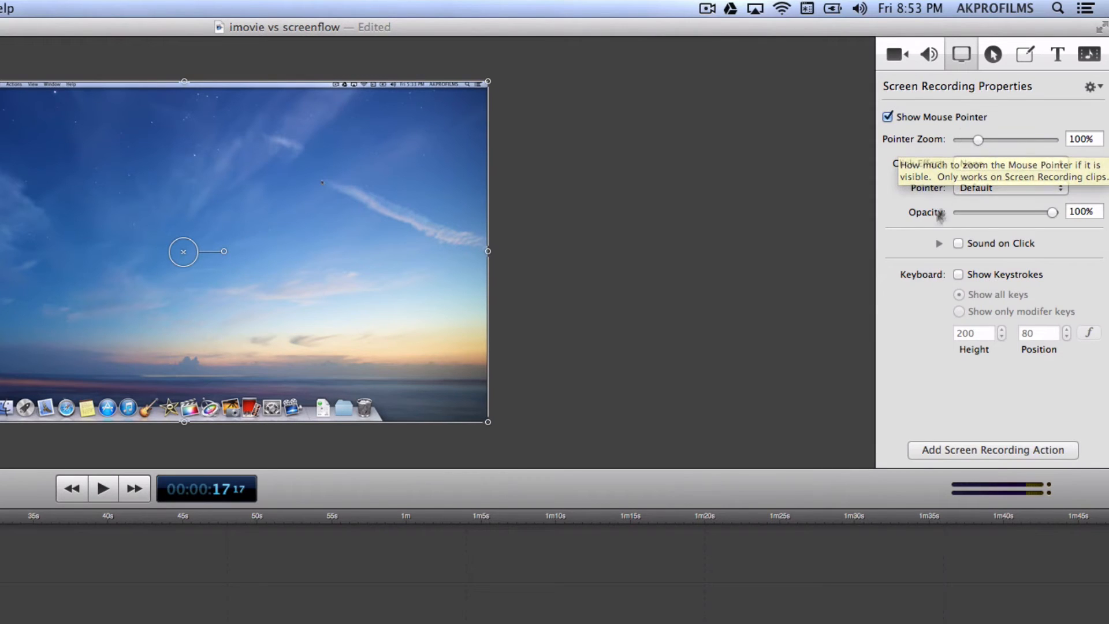
mouse_move(523, 253)
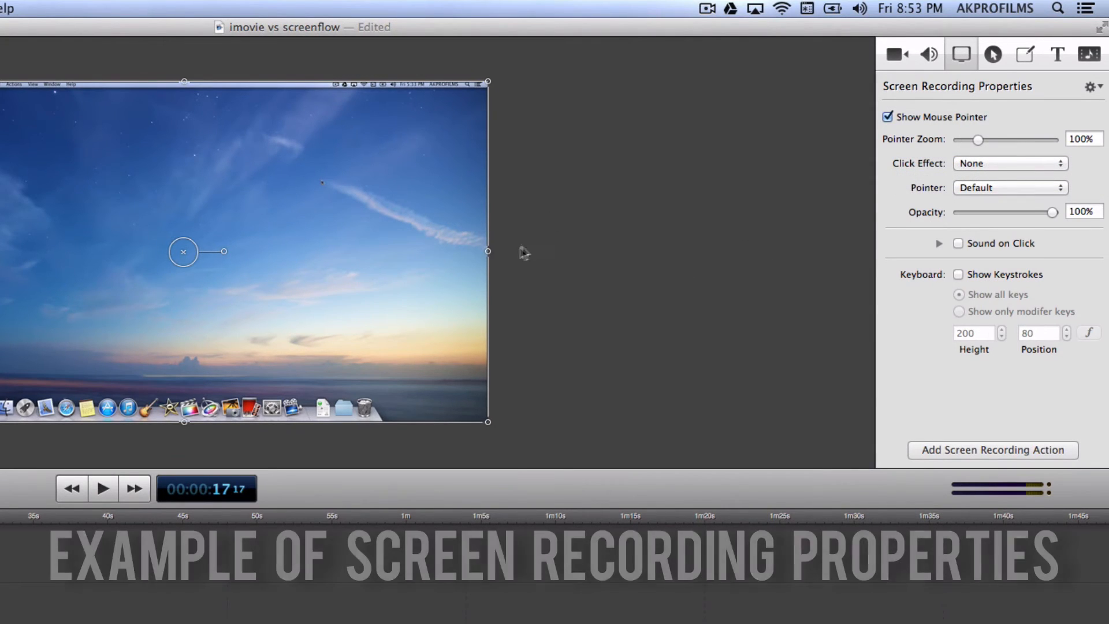
mouse_move(473, 297)
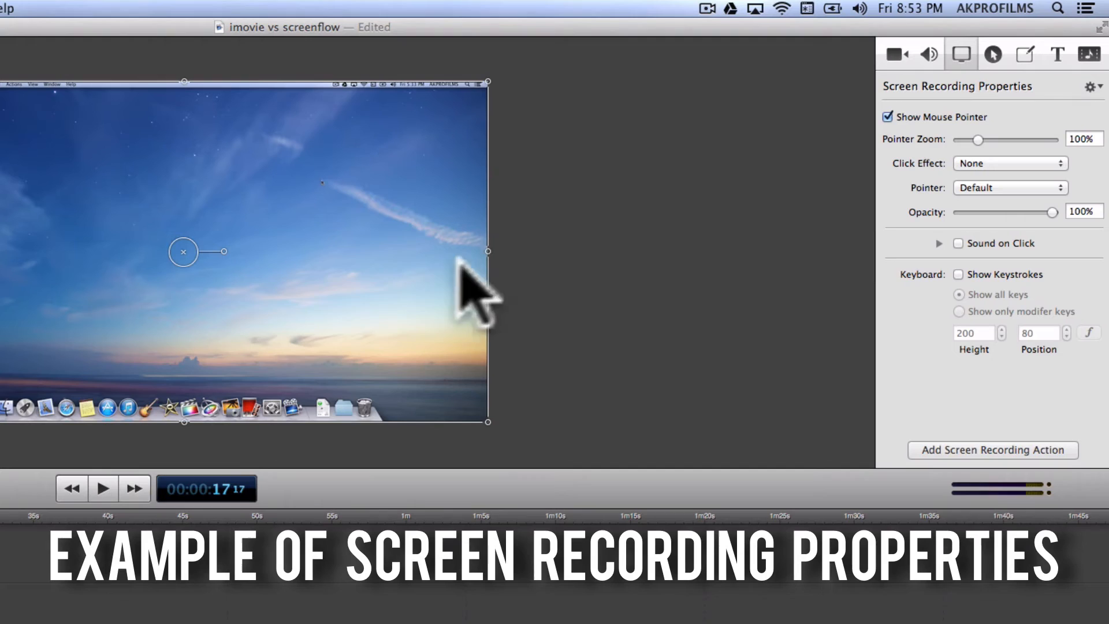
mouse_move(576, 262)
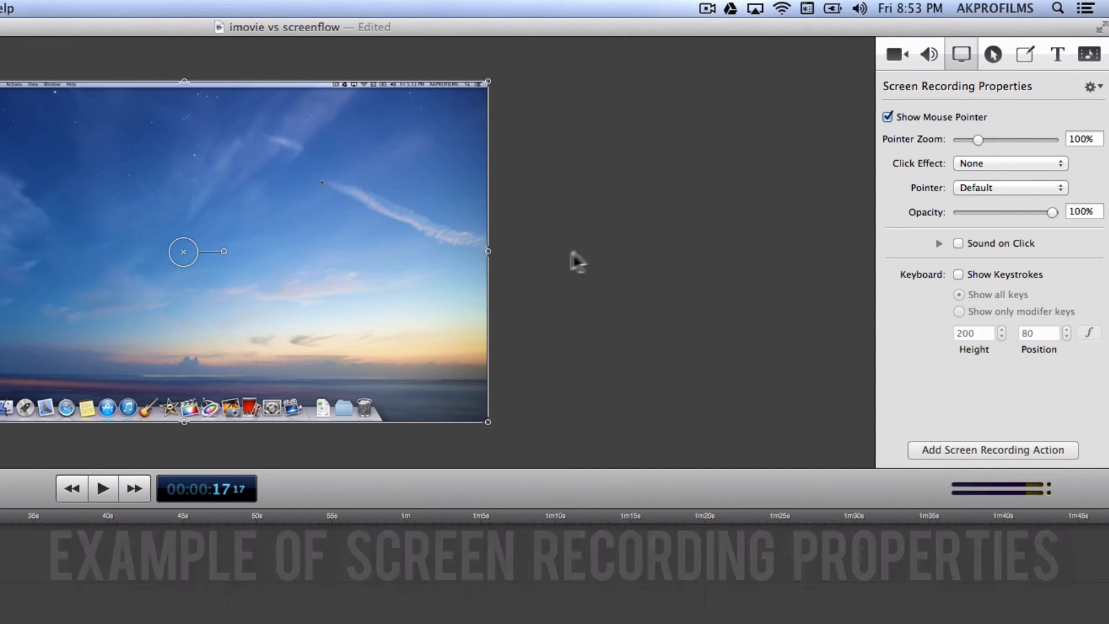
mouse_move(942, 117)
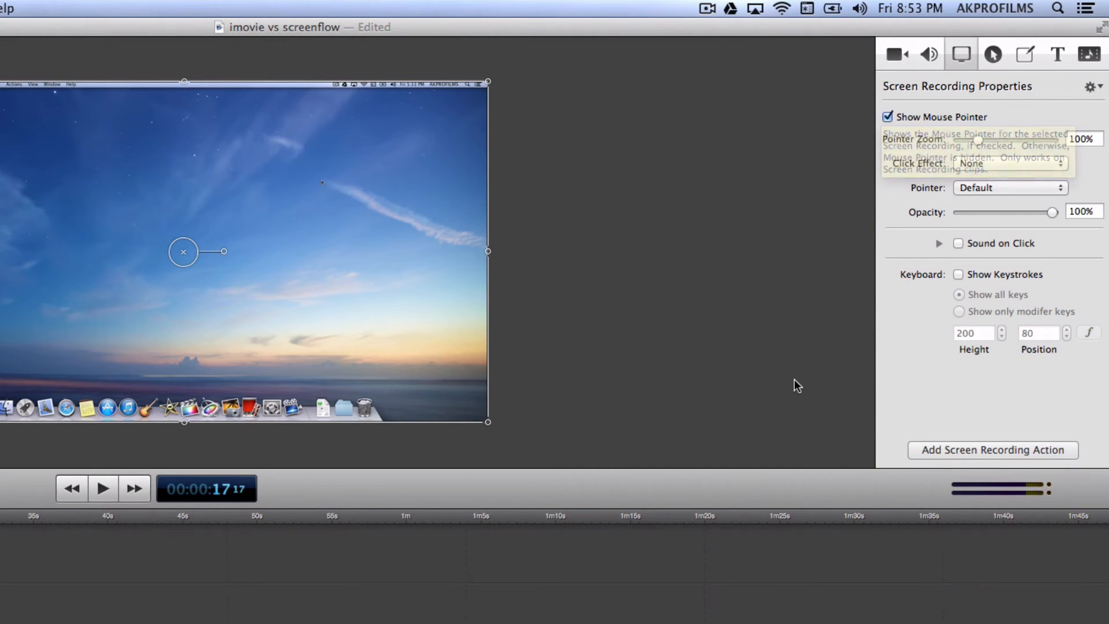
mouse_move(961, 336)
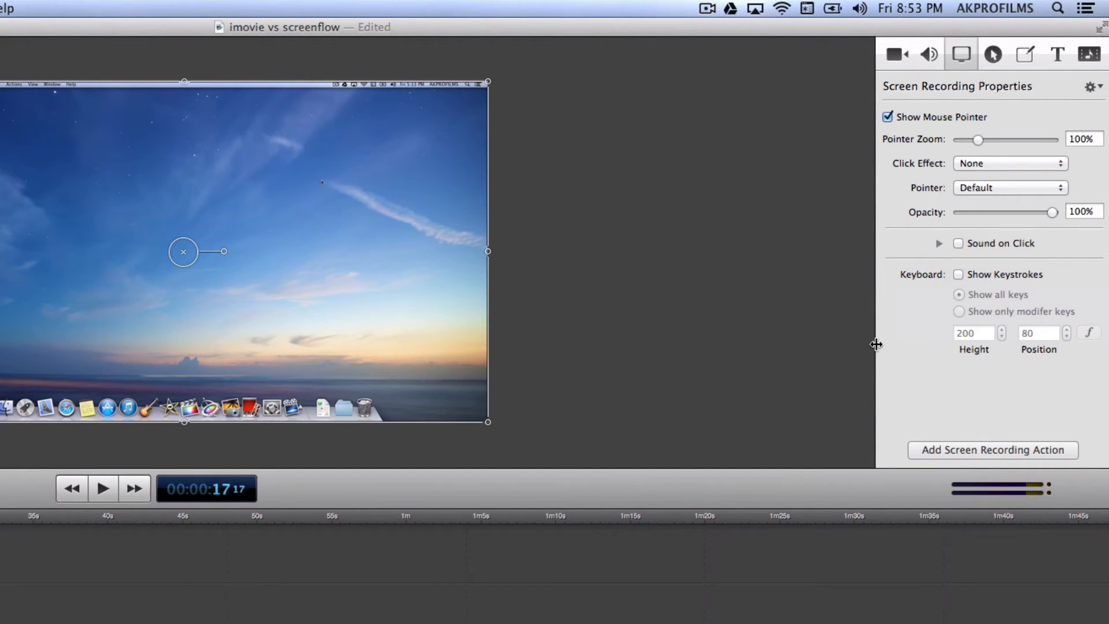
mouse_move(993, 283)
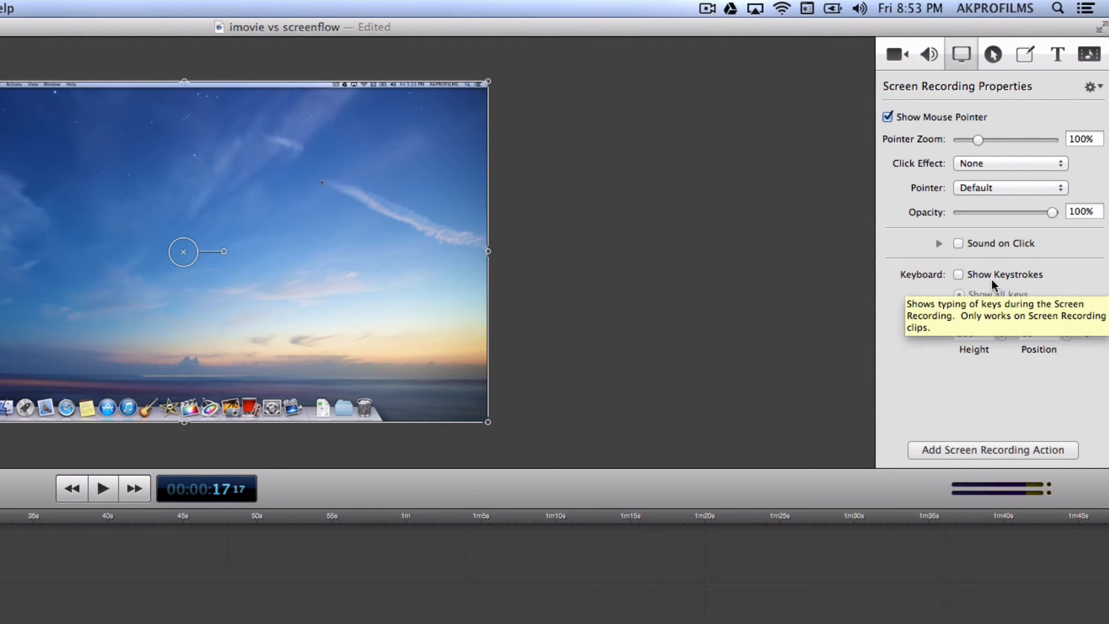
mouse_move(997, 81)
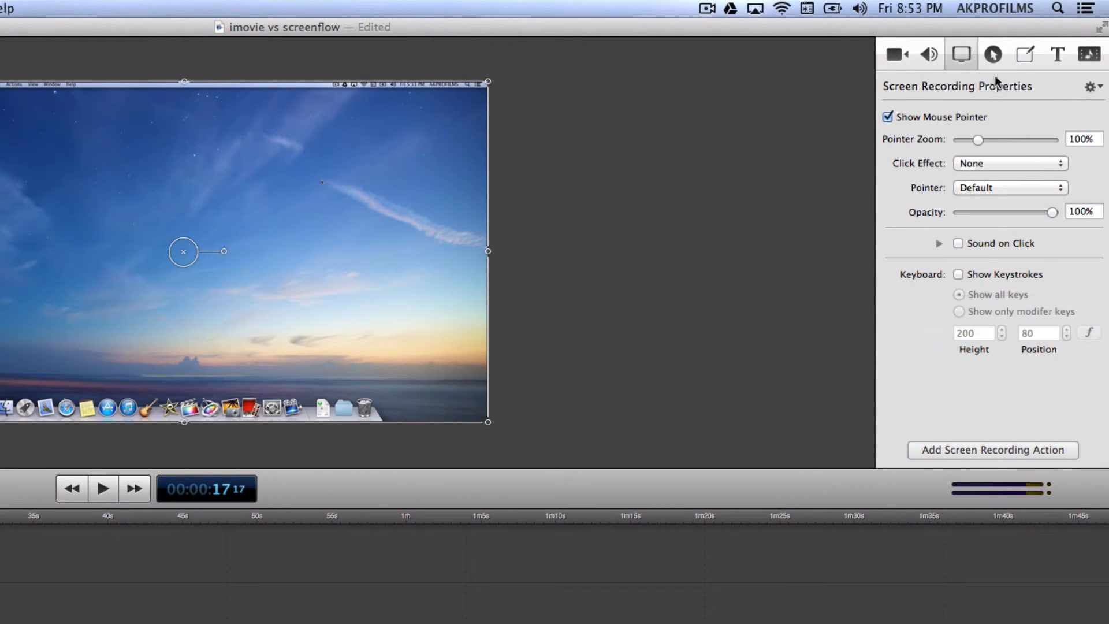
Step: Review the Callouts settings, then show the Annotations settings
click(992, 55)
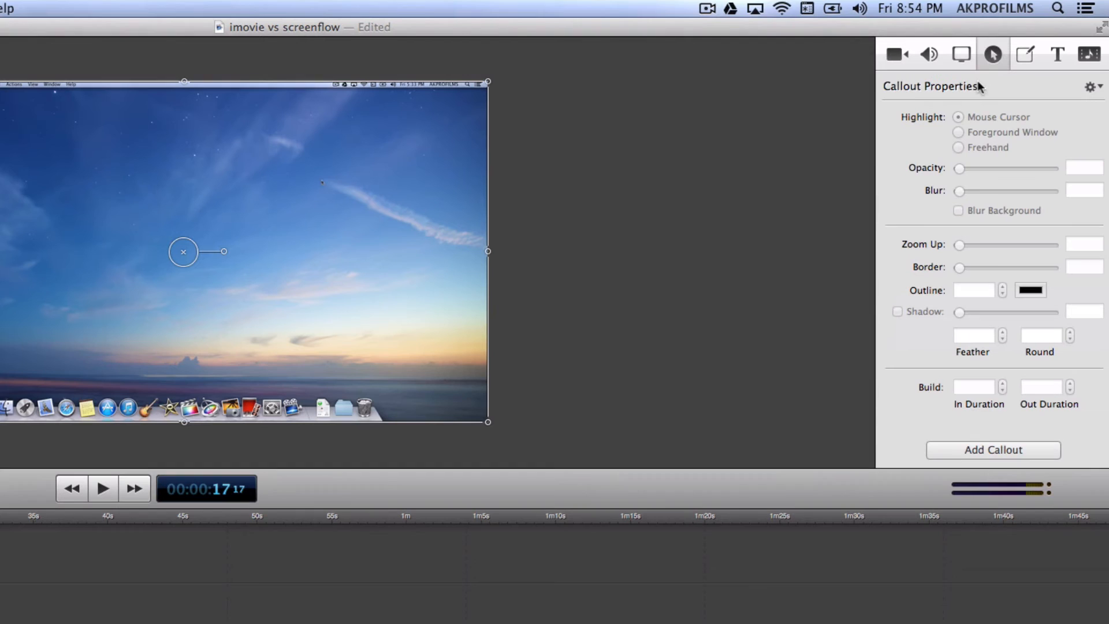
mouse_move(738, 235)
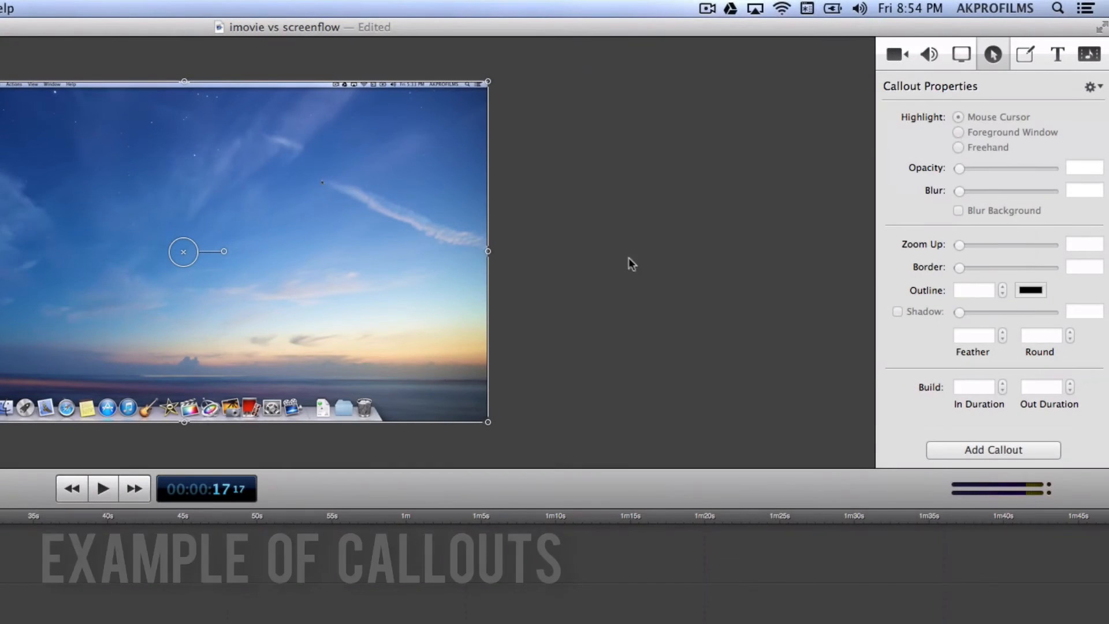
mouse_move(722, 233)
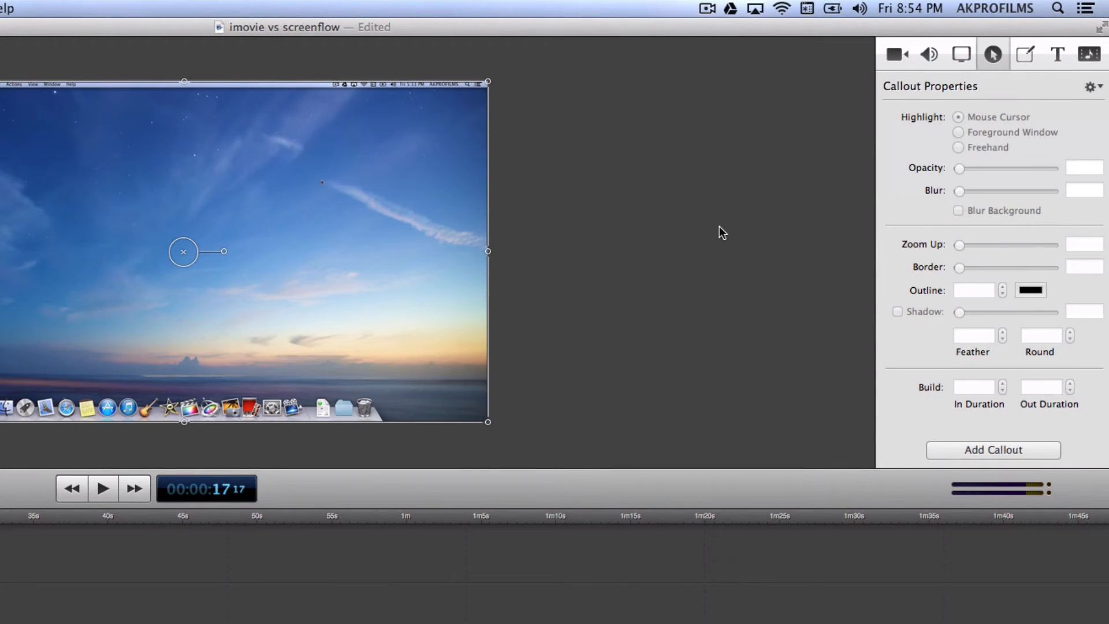
mouse_move(1039, 340)
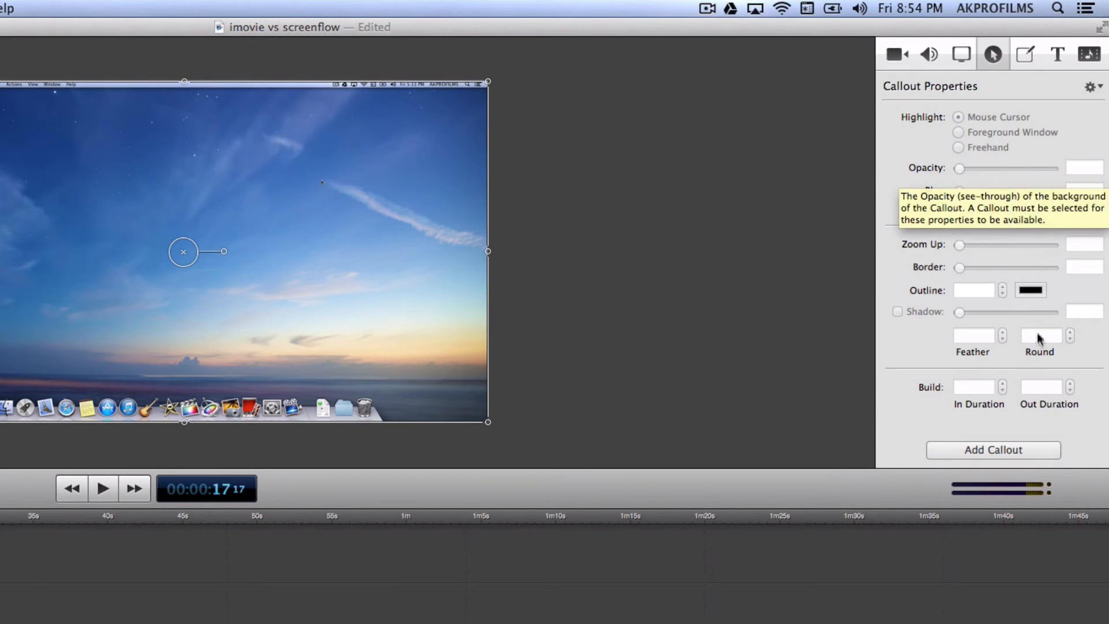
click(1024, 54)
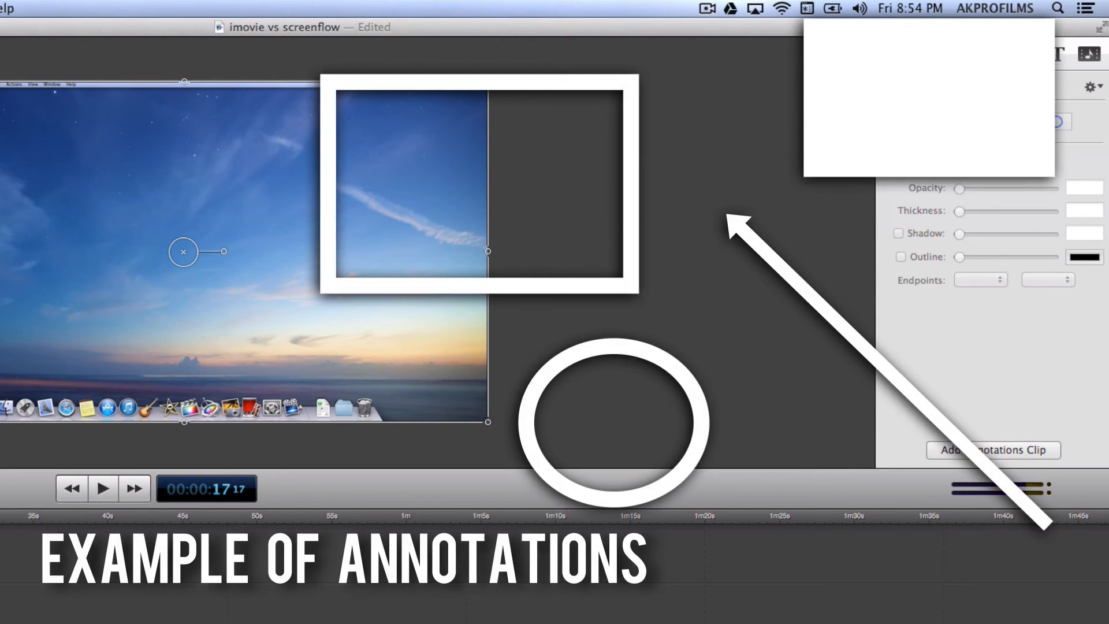
Step: Append 'World' to the Hello text box so it reads 'Hello World'
click(1058, 55)
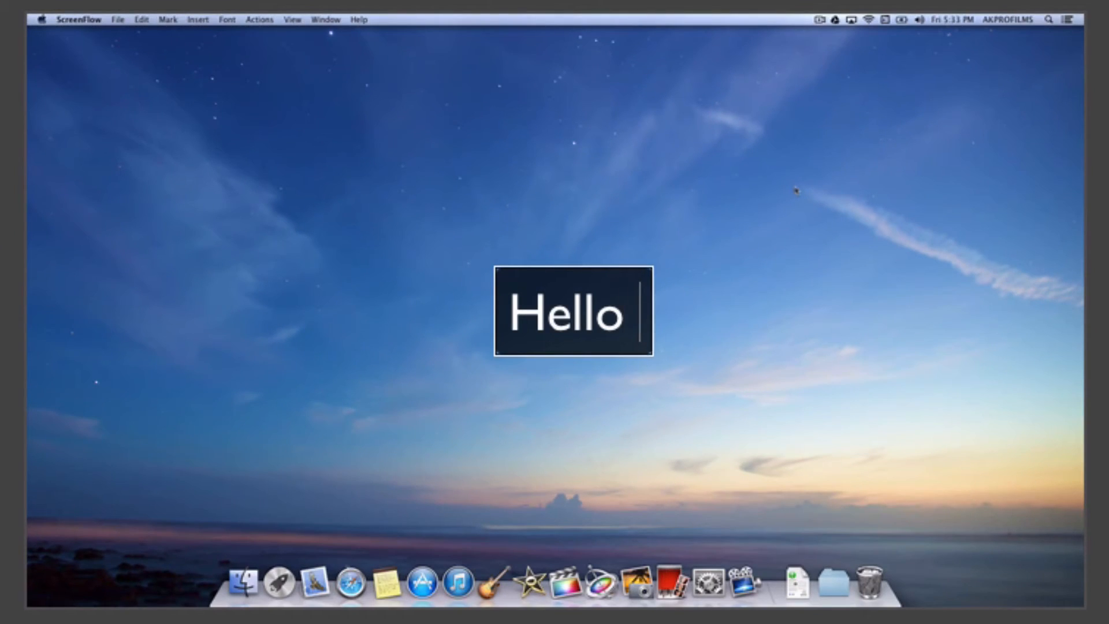
text(World)
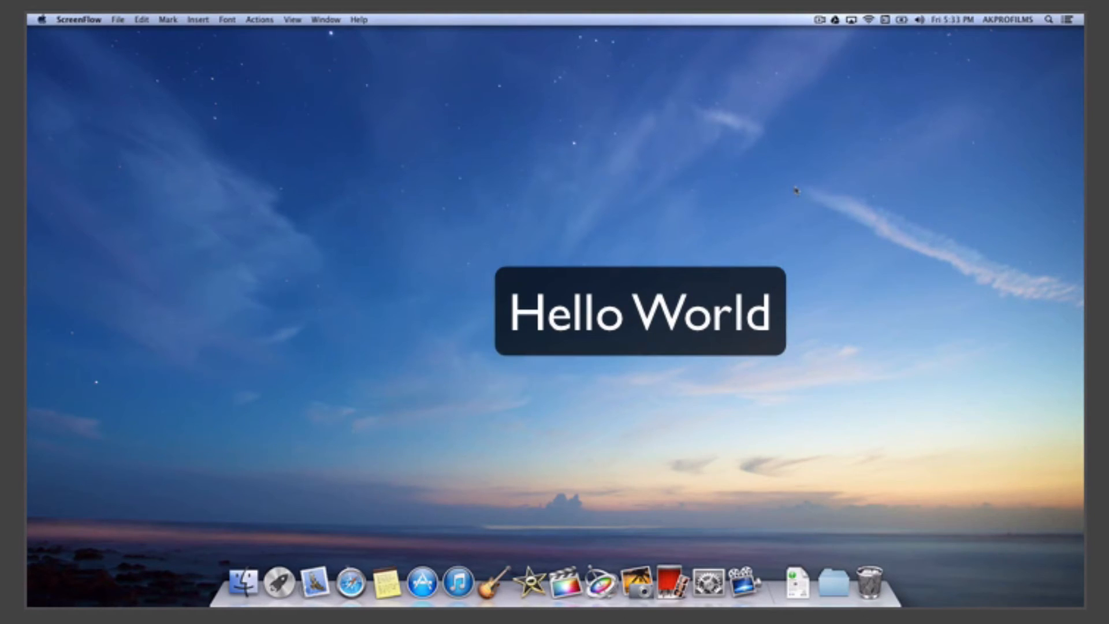
click(640, 311)
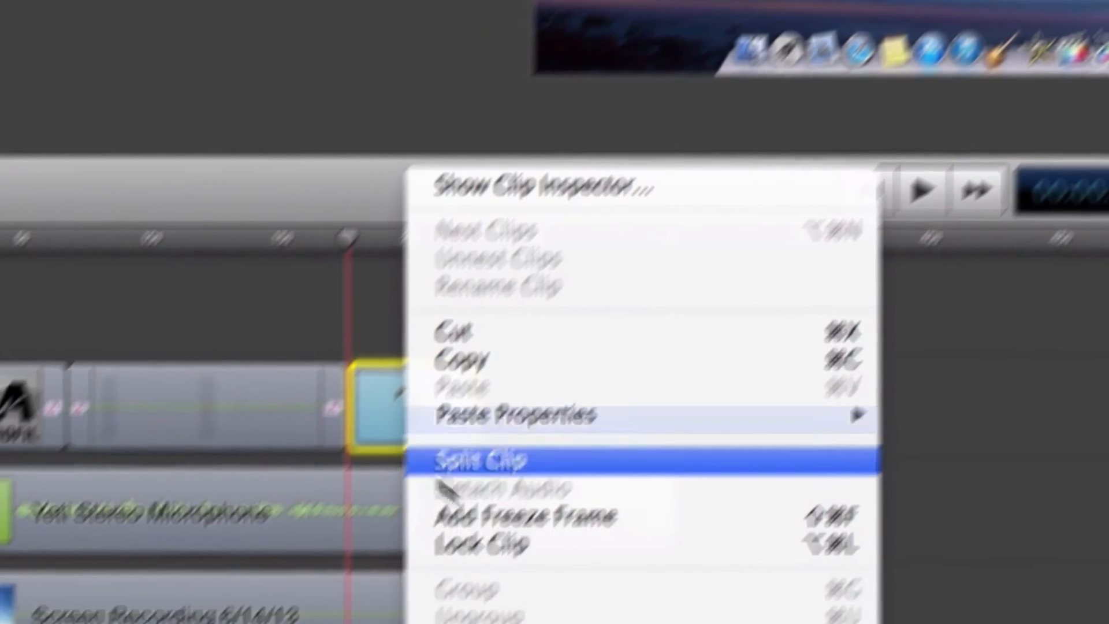
Step: Split the timeline clip at the playhead with Split Clip
click(481, 459)
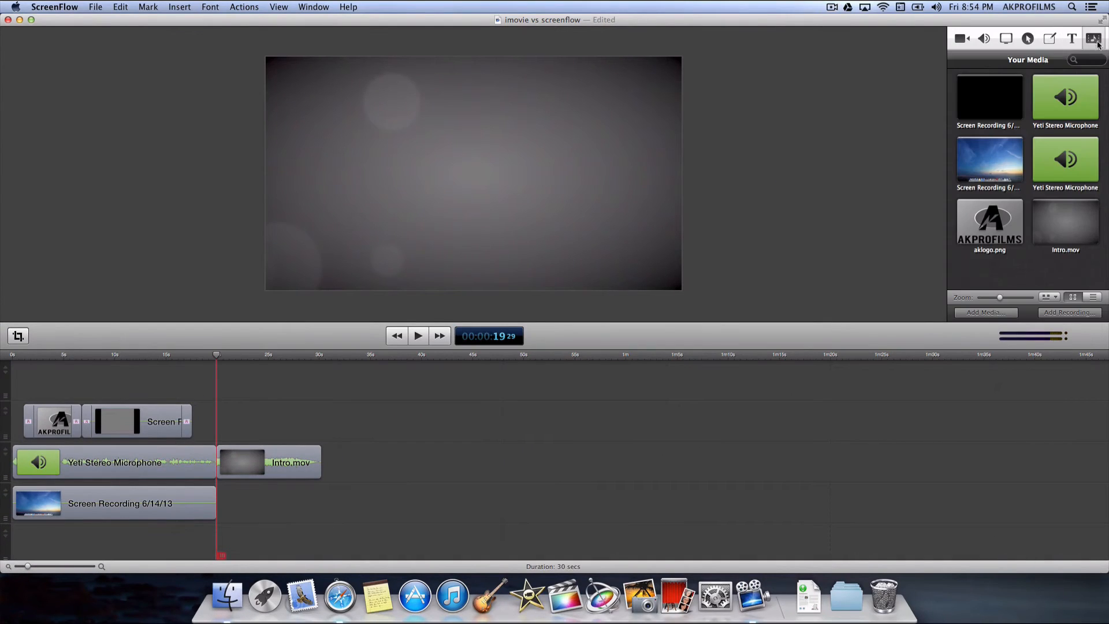
mouse_move(1052, 220)
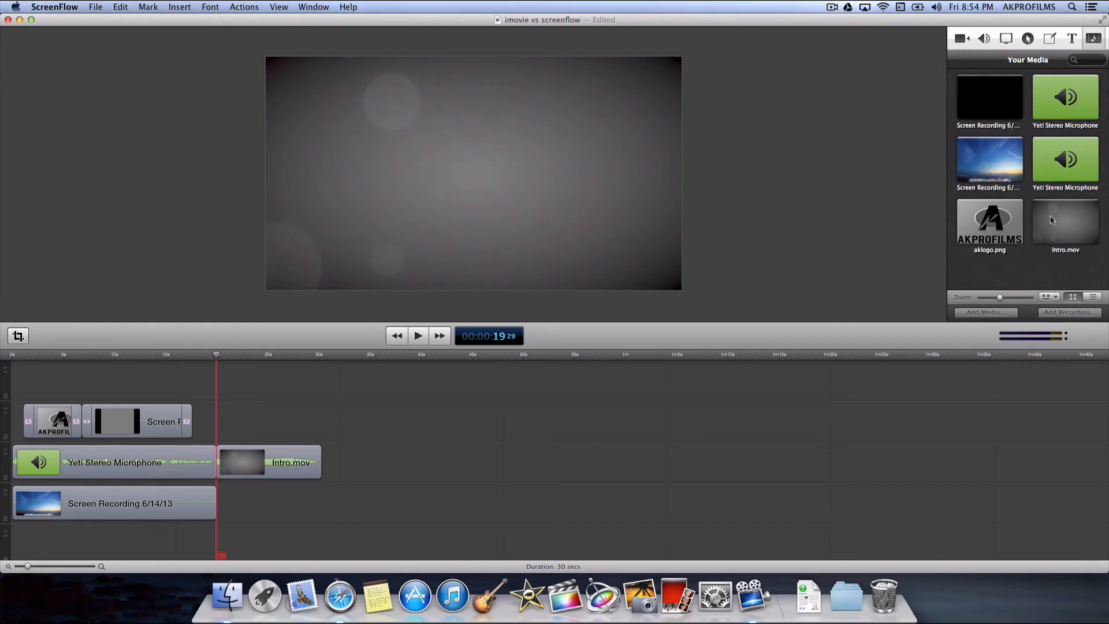
mouse_move(14, 20)
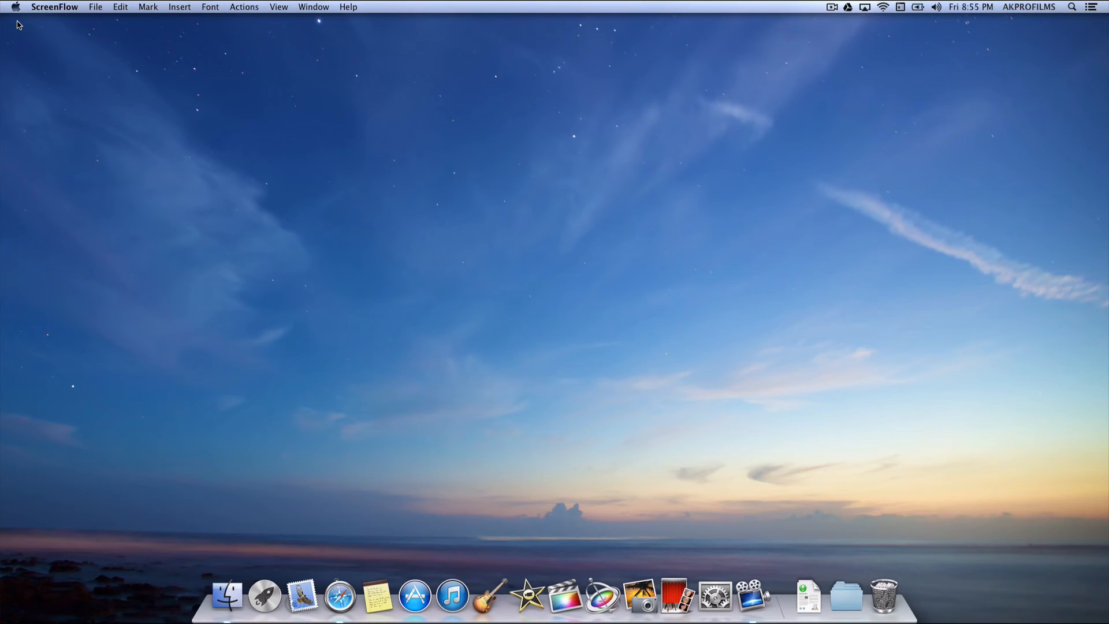
mouse_move(349, 274)
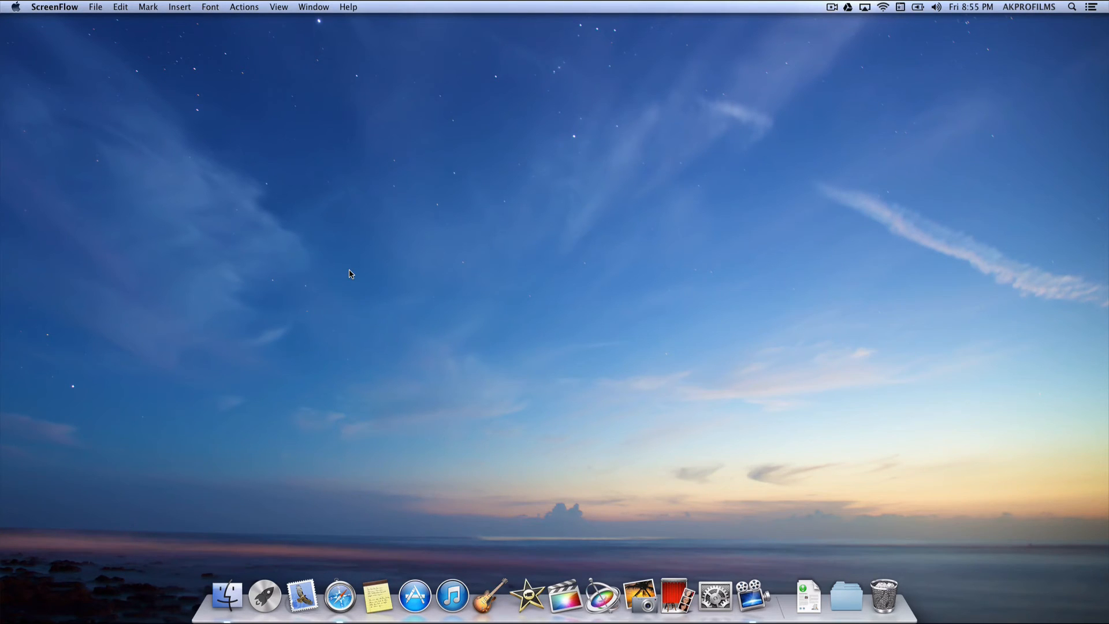